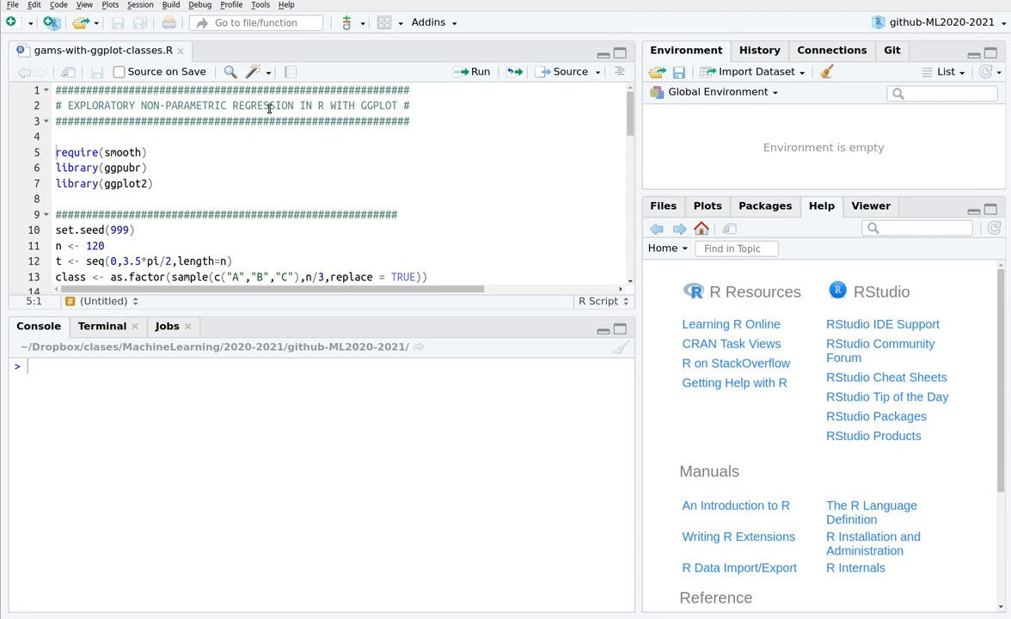
mouse_move(229, 138)
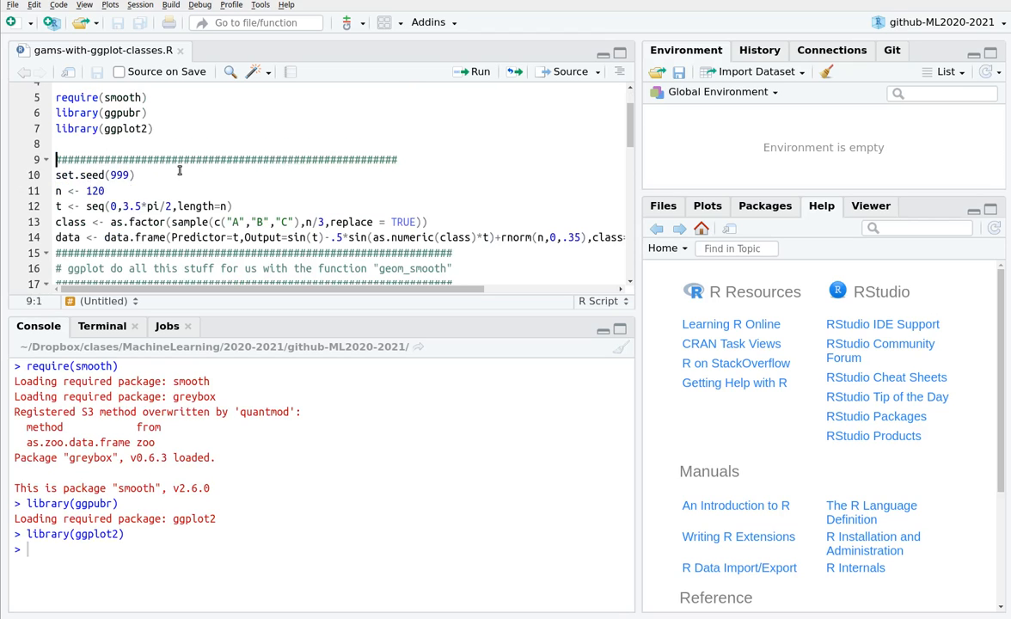
Load smooth, ggpubr and ggplot2, then define set.seed, n, t and the class factor
double_click(75, 175)
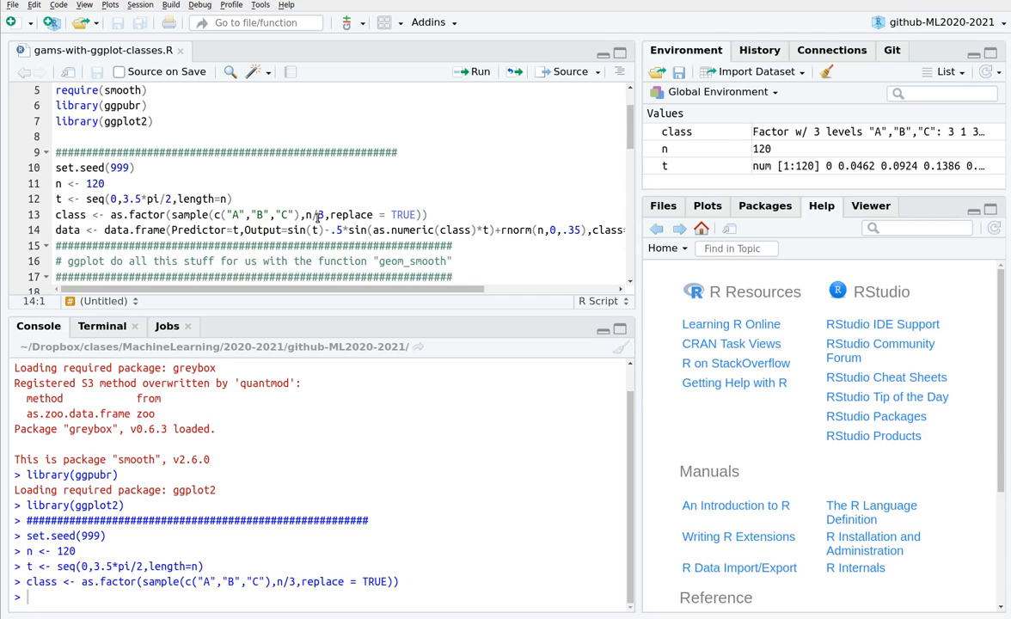
mouse_move(296, 230)
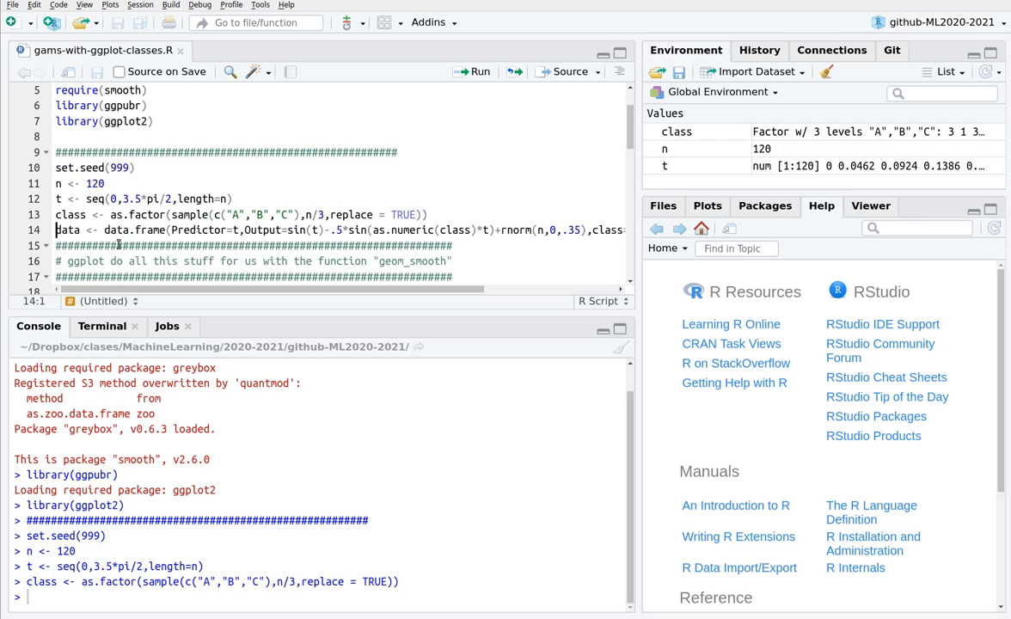
double_click(195, 230)
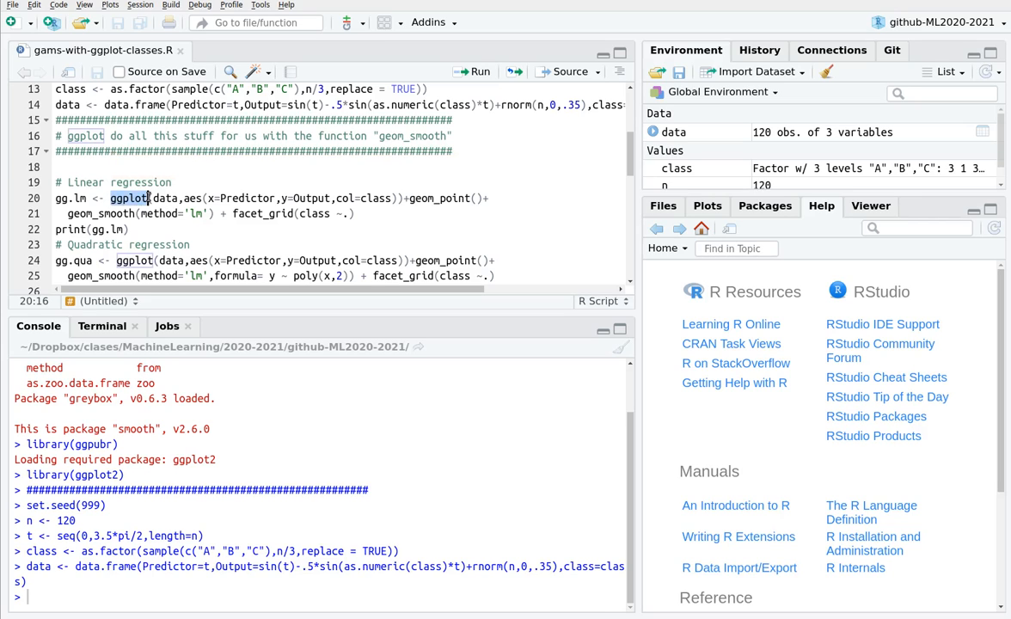
mouse_move(129, 198)
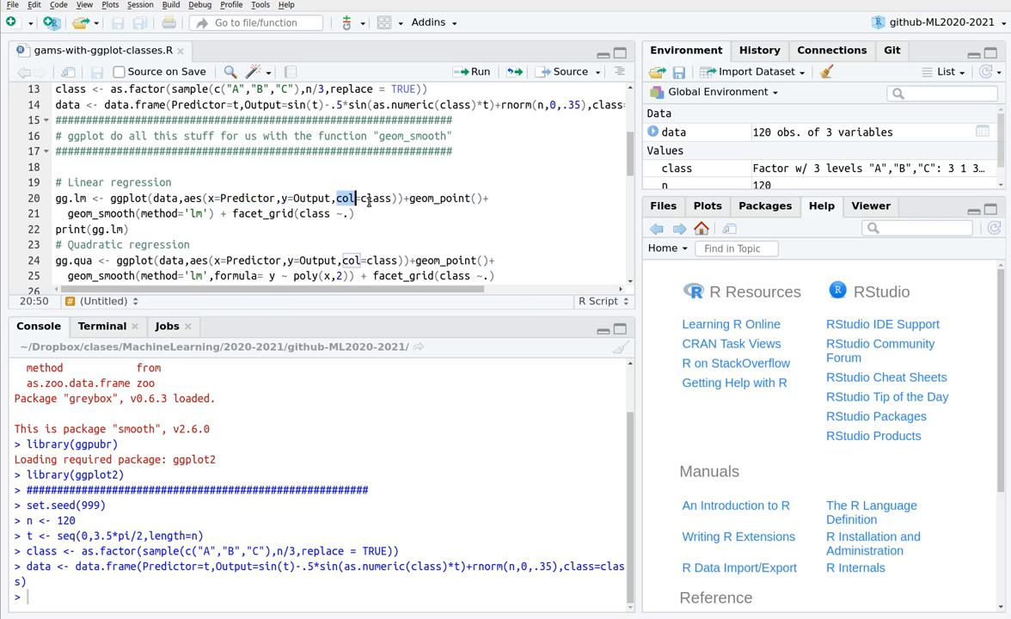
Build the 120-row data frame and plot Output against Predictor coloured by class
left_click(405, 198)
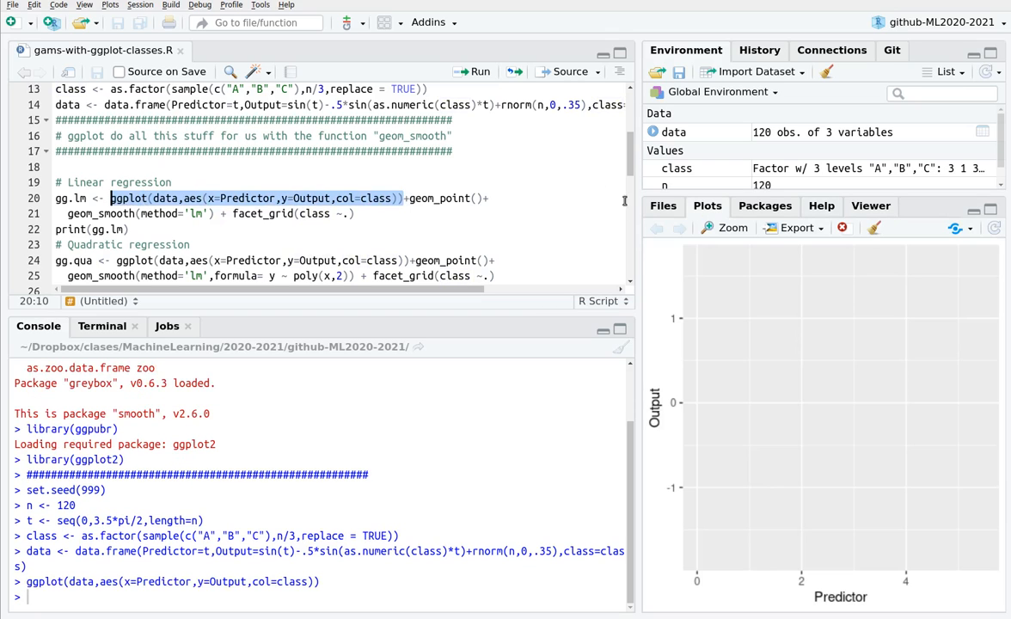
mouse_move(842, 370)
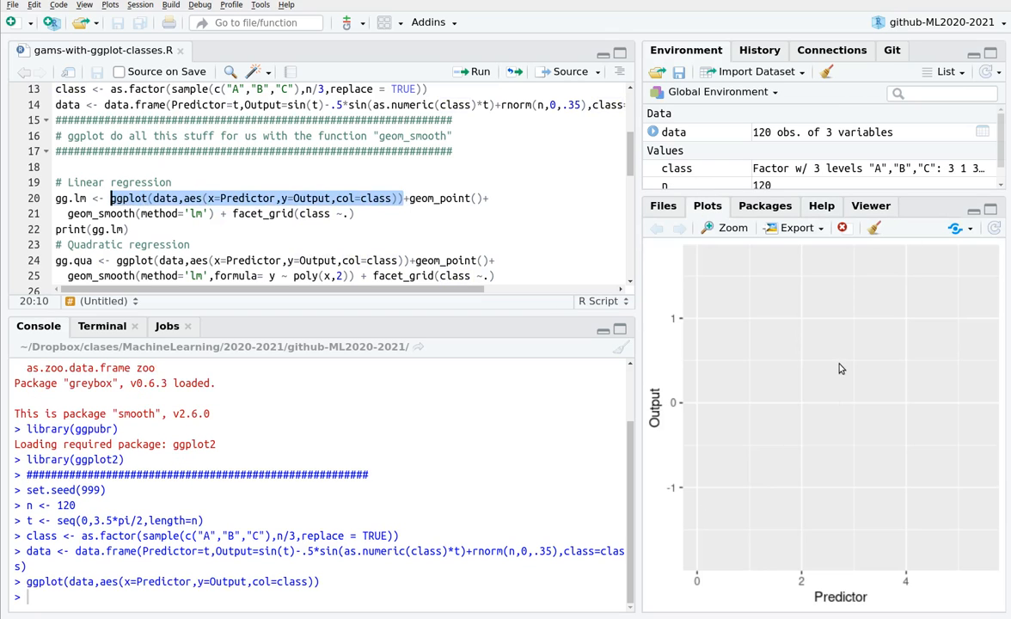
mouse_move(703, 576)
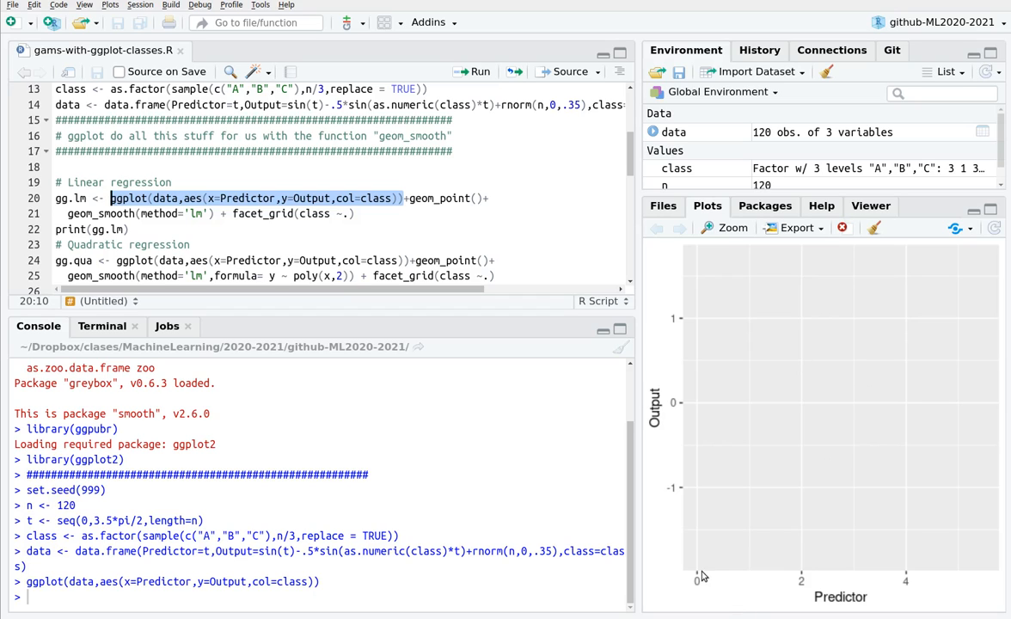
mouse_move(762, 586)
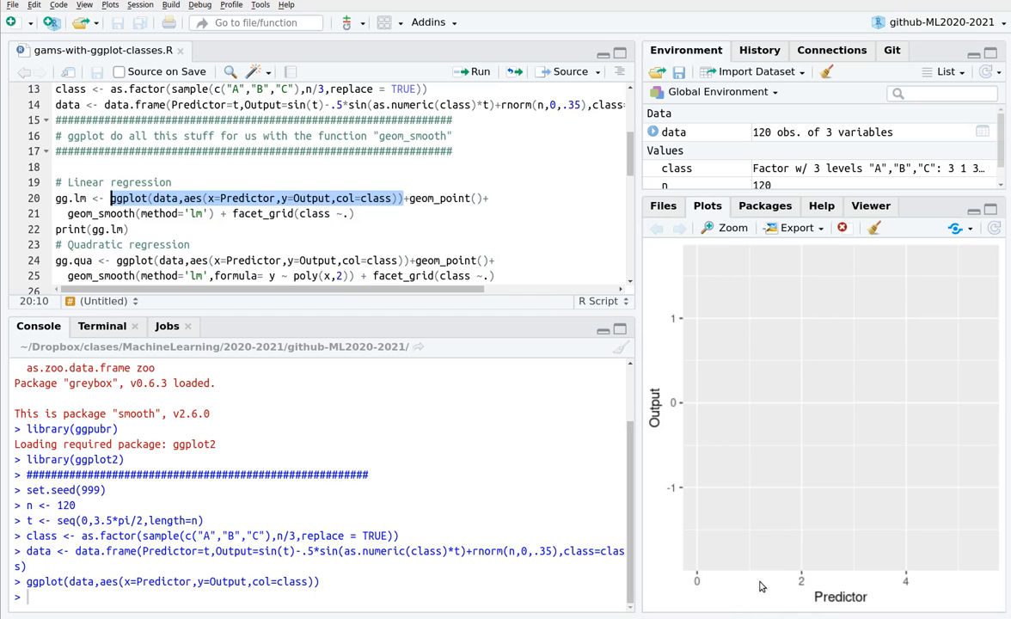
mouse_move(702, 589)
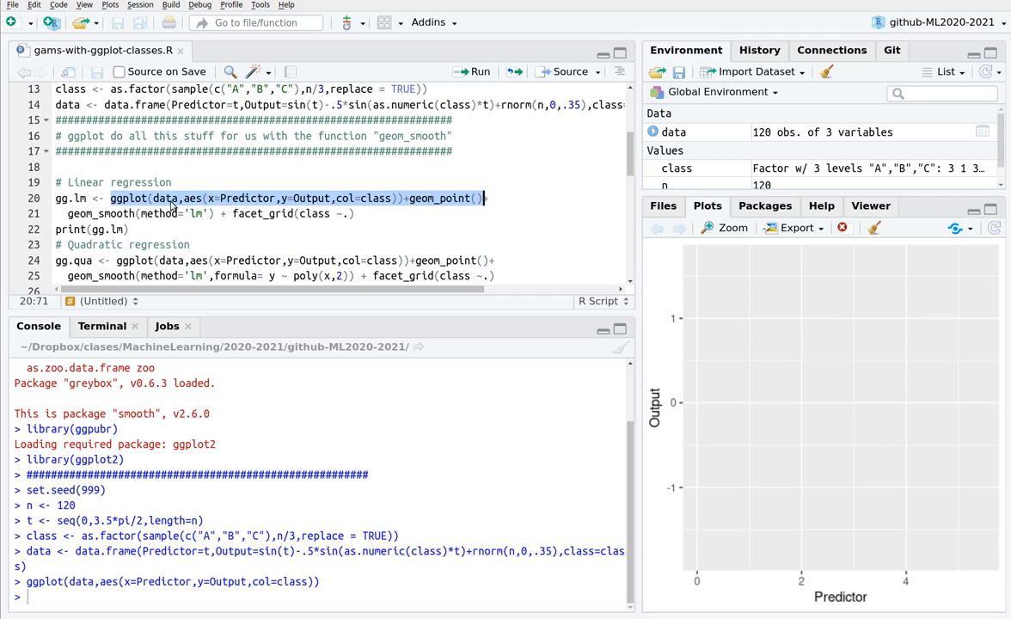
mouse_move(471, 210)
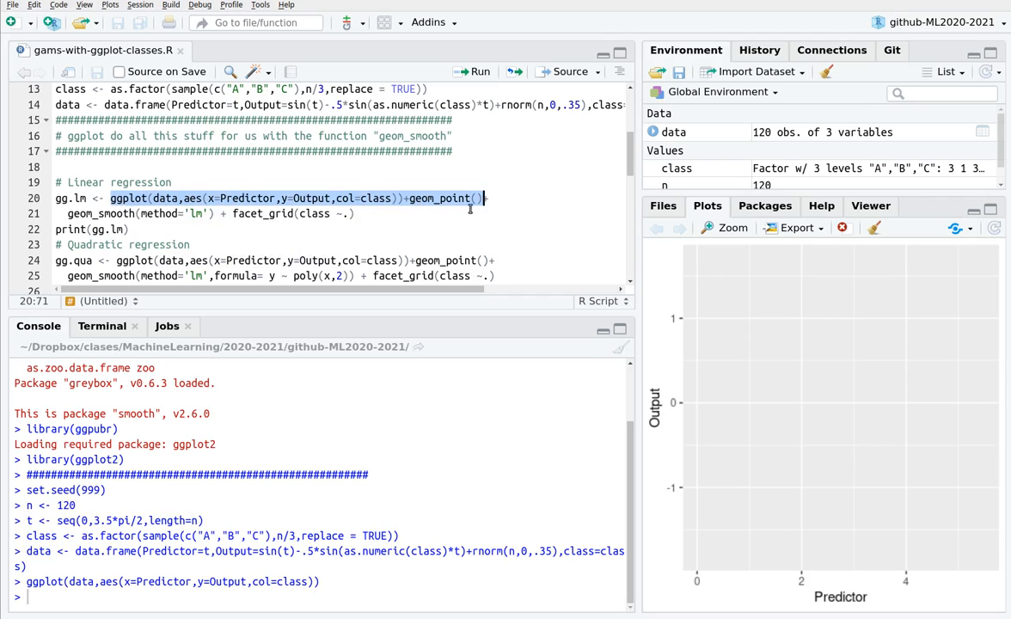
mouse_move(539, 200)
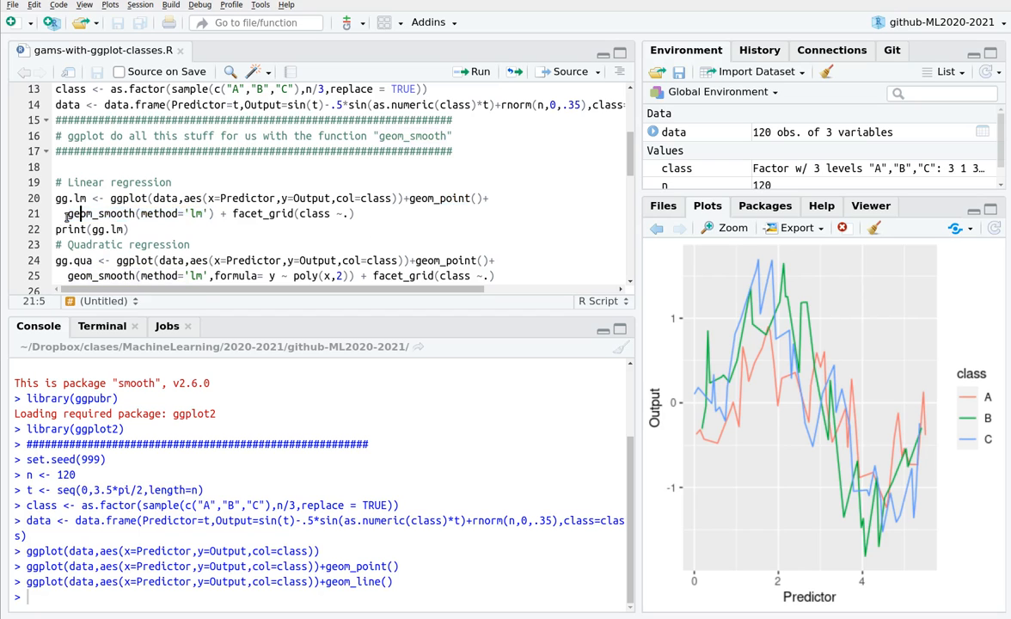
Add per-class geom_smooth(method='lm') lines and print summary(lm(Output~Predictor+class))
double_click(100, 214)
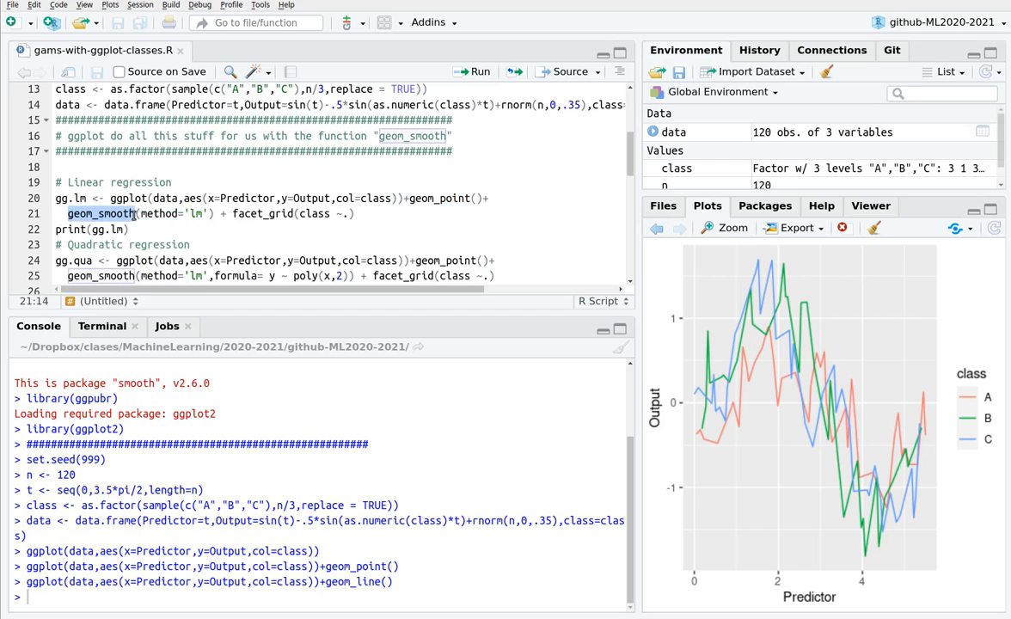
mouse_move(101, 213)
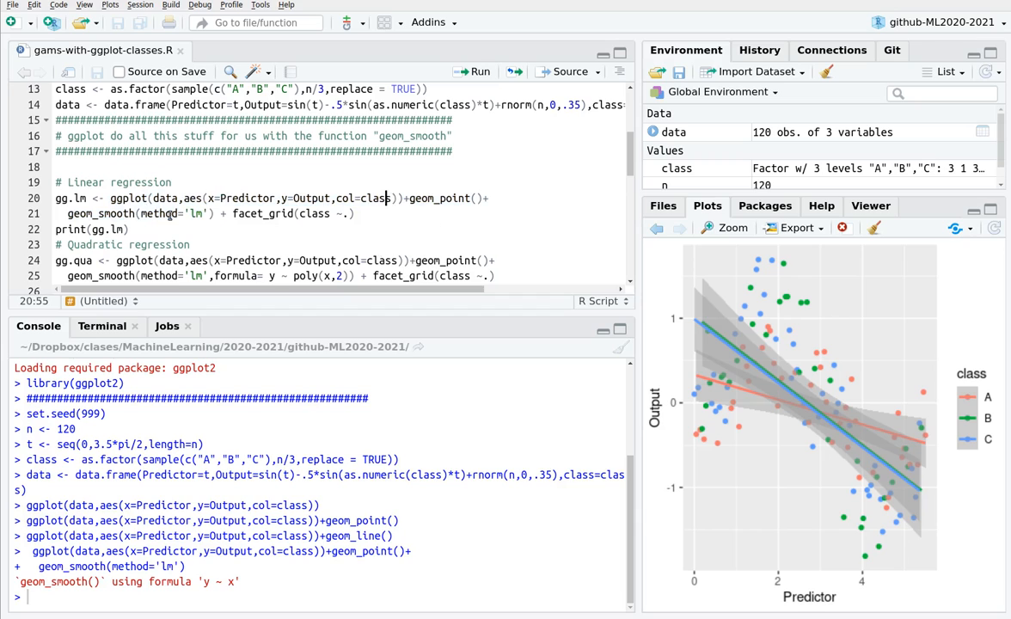
type("lm(")
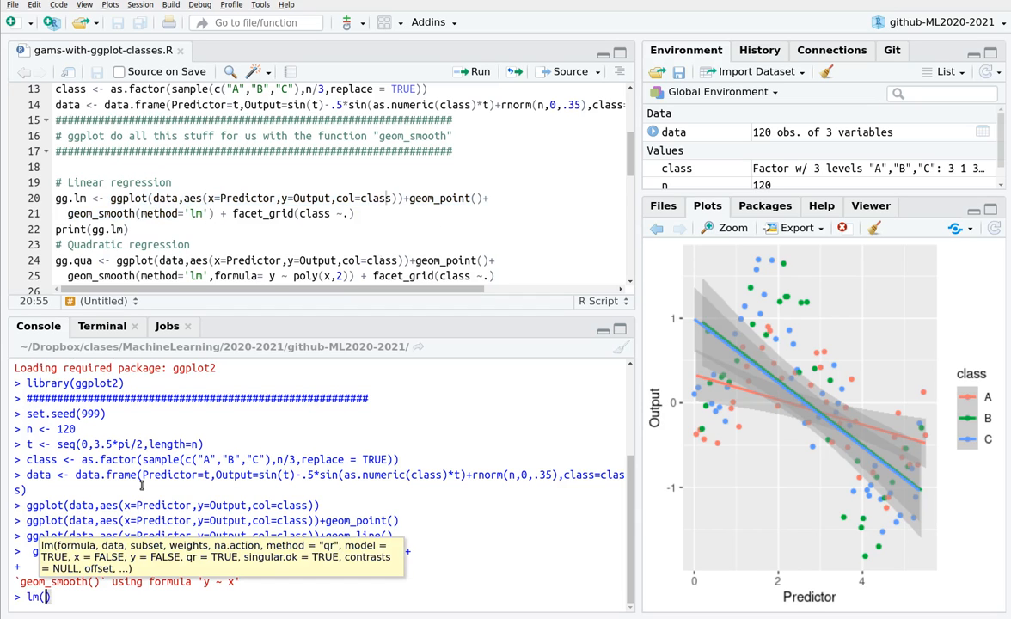
type("P")
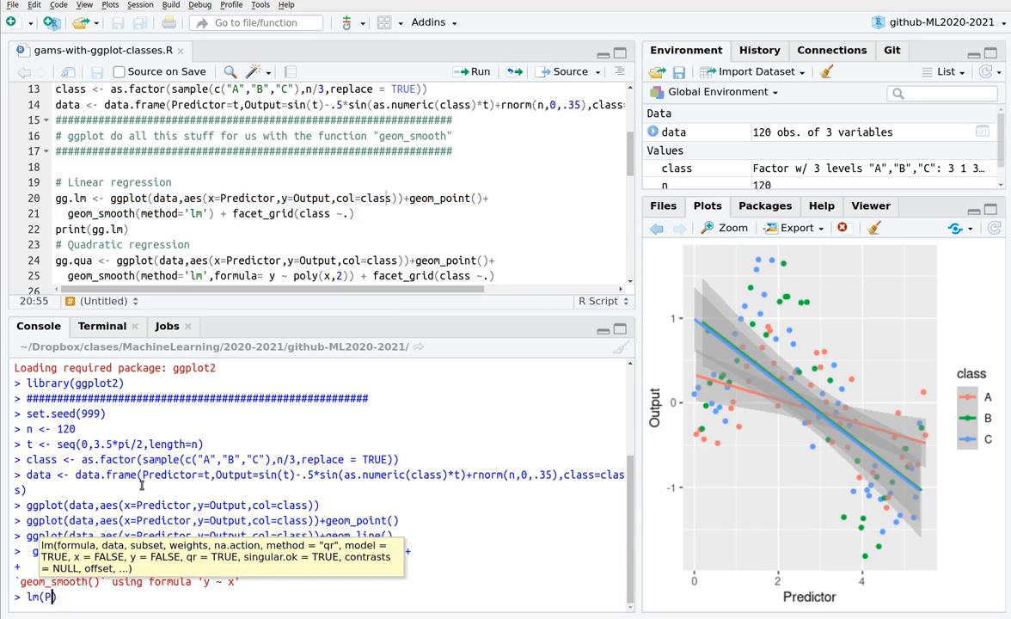
type("Output~")
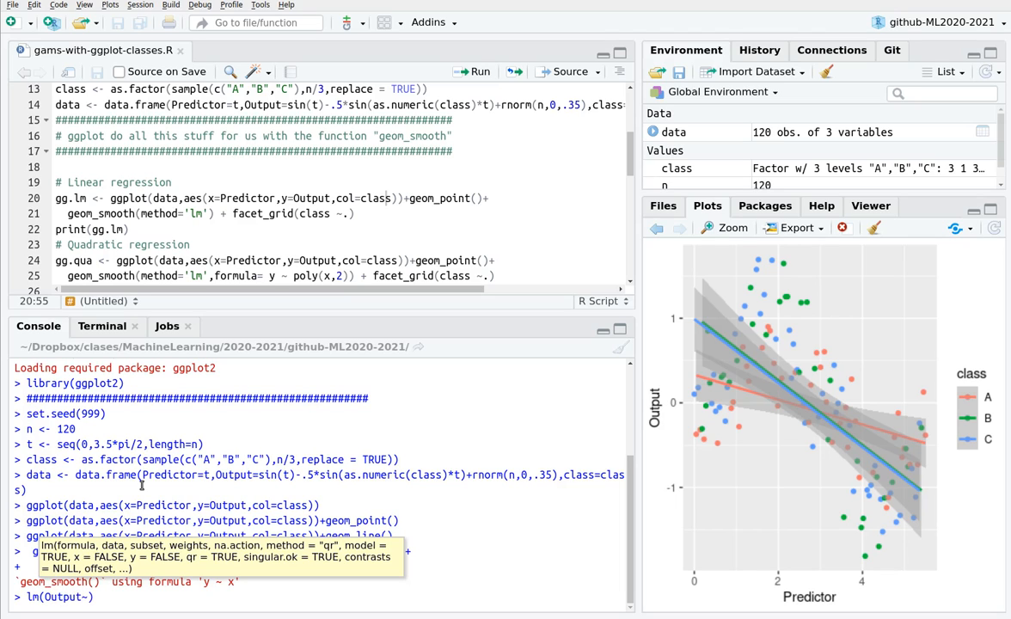
type("Prdic")
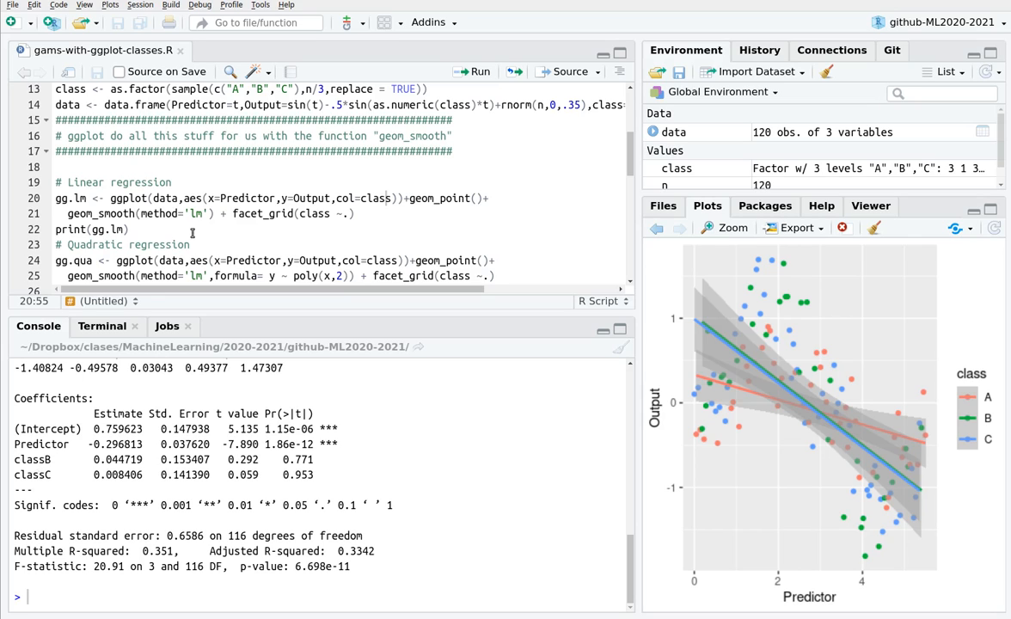
mouse_move(693, 378)
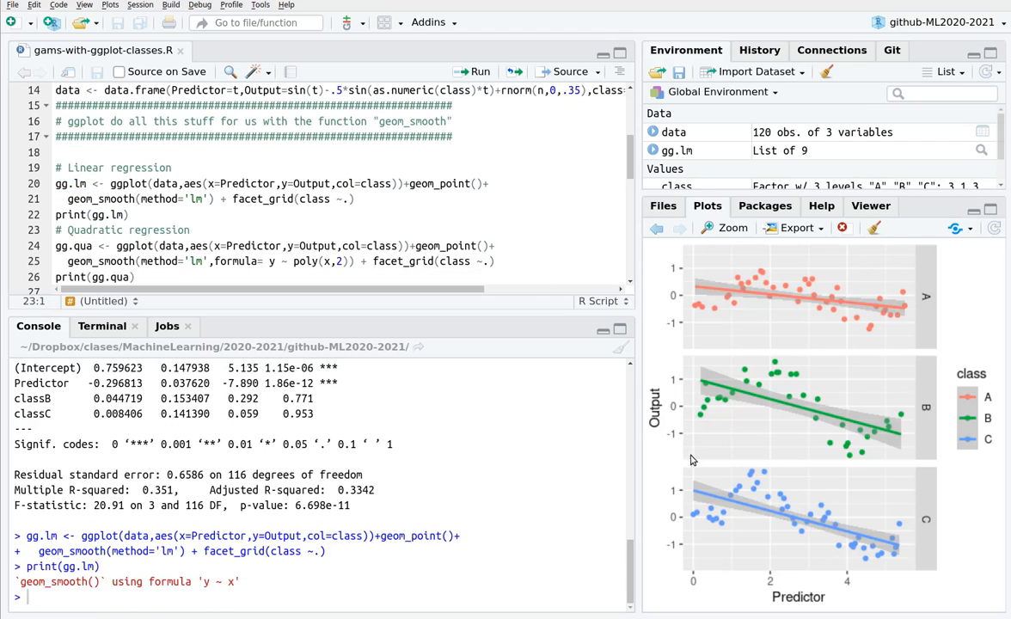
mouse_move(936, 307)
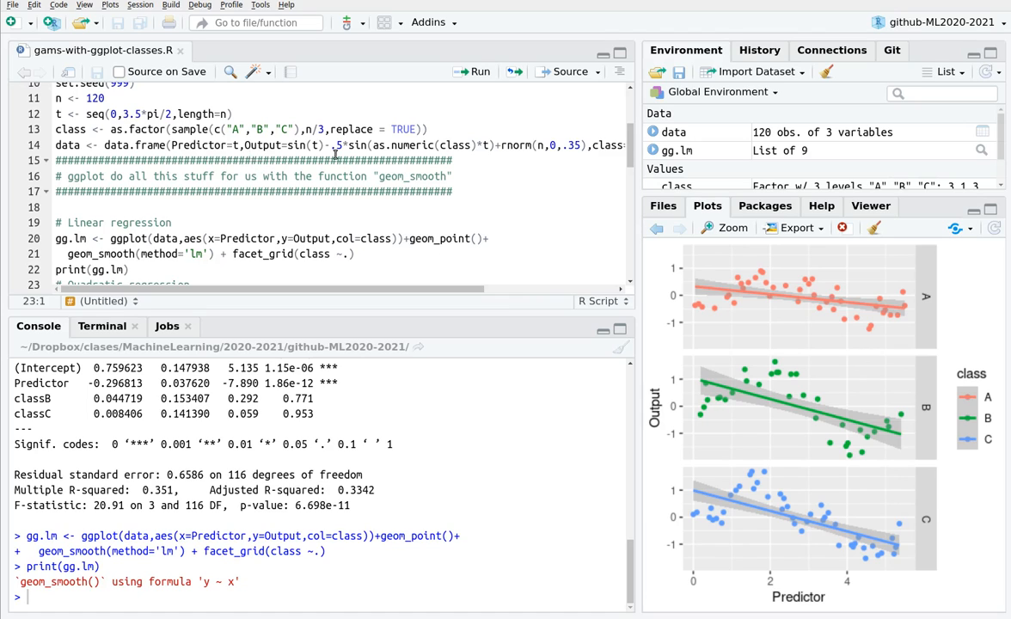
mouse_move(840, 299)
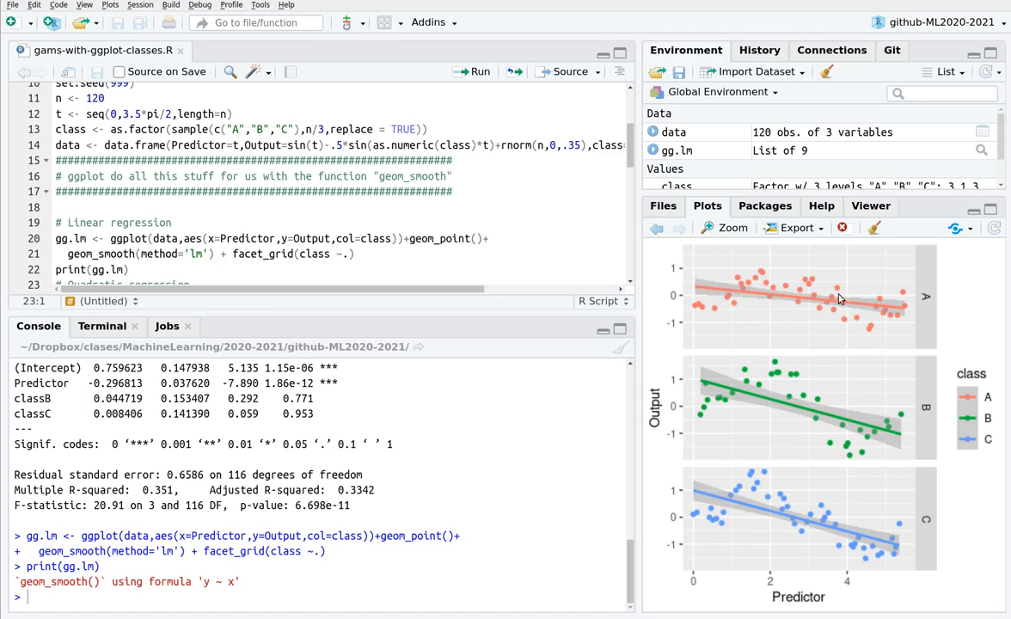
mouse_move(611, 366)
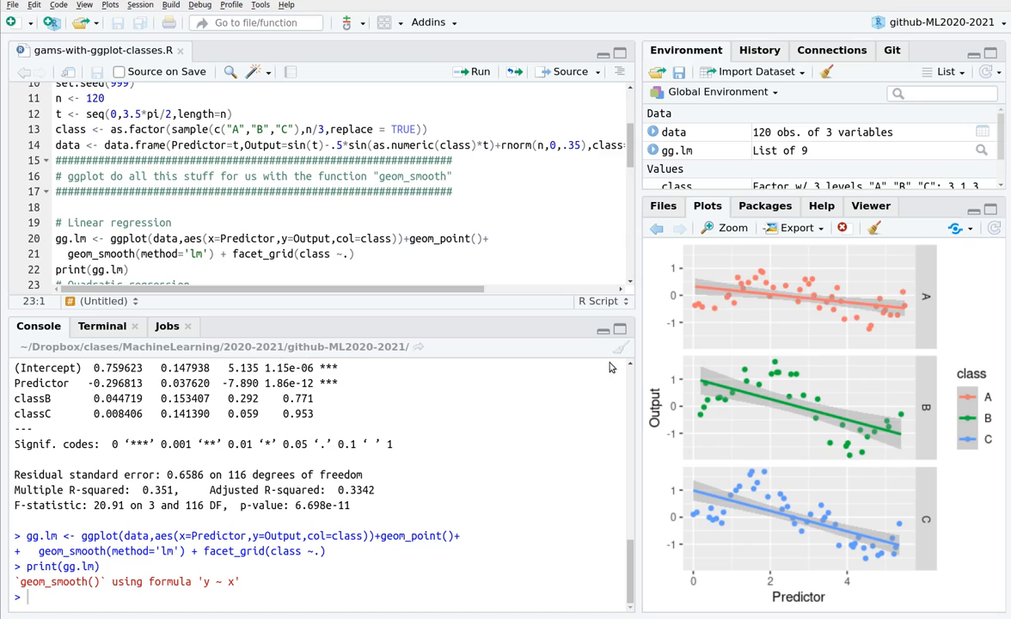
Run gg.lm with facet_grid(class ~.) and print it, then scroll to the quadratic code
scroll("down", 3)
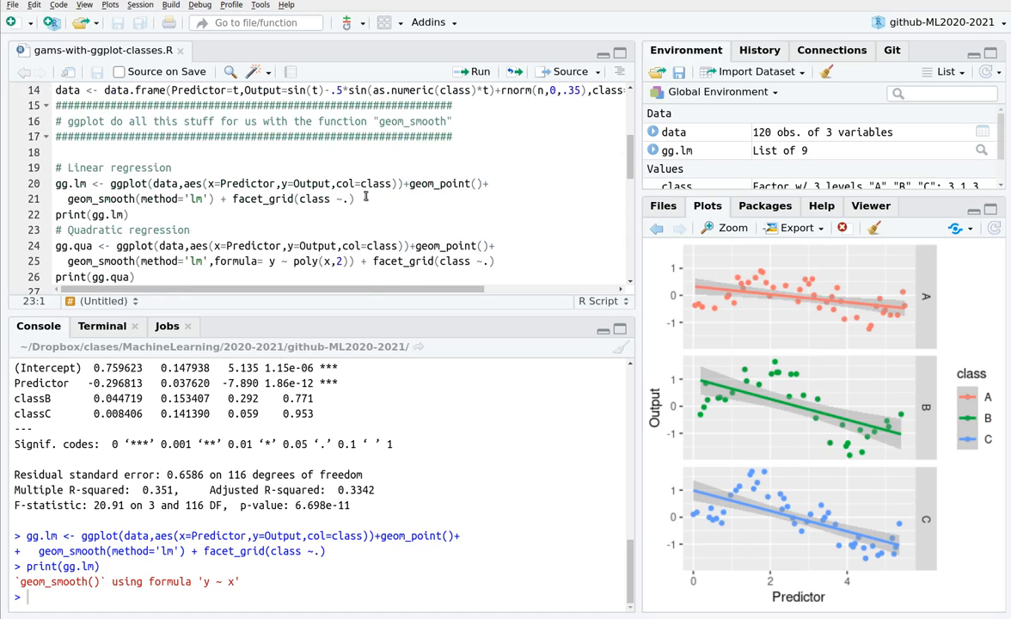
scroll("down", 3)
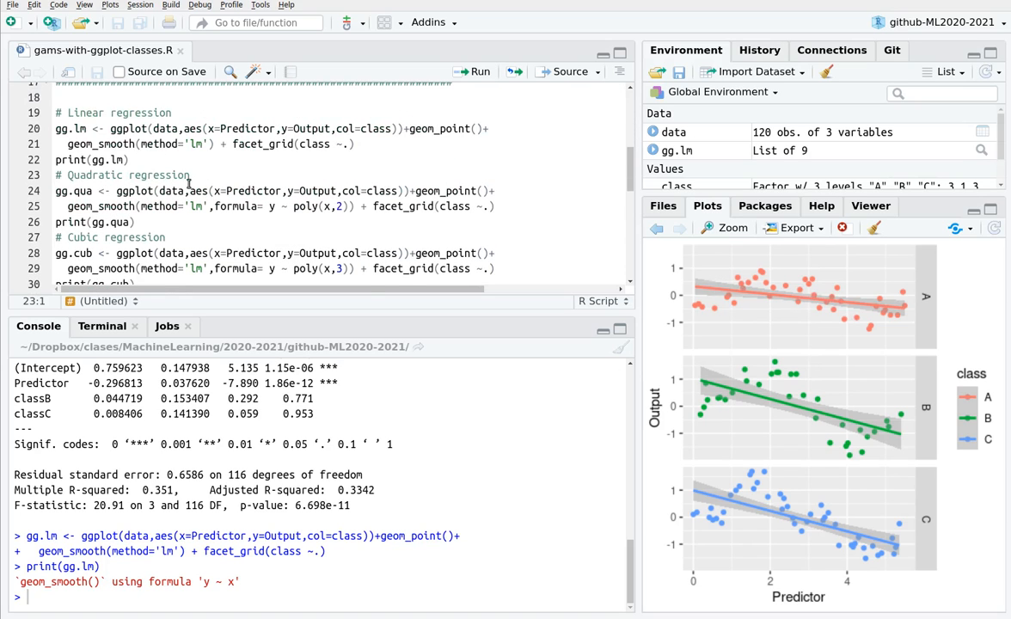
left_click(118, 191)
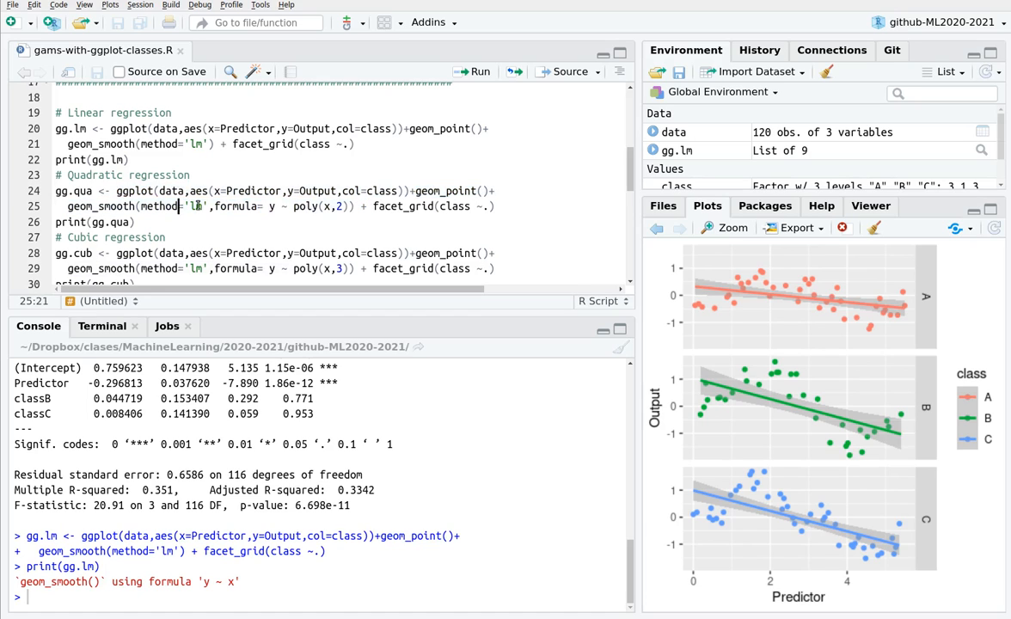
Run the gg.qua and gg.cub blocks with their print calls
left_click_drag(267, 206, 351, 206)
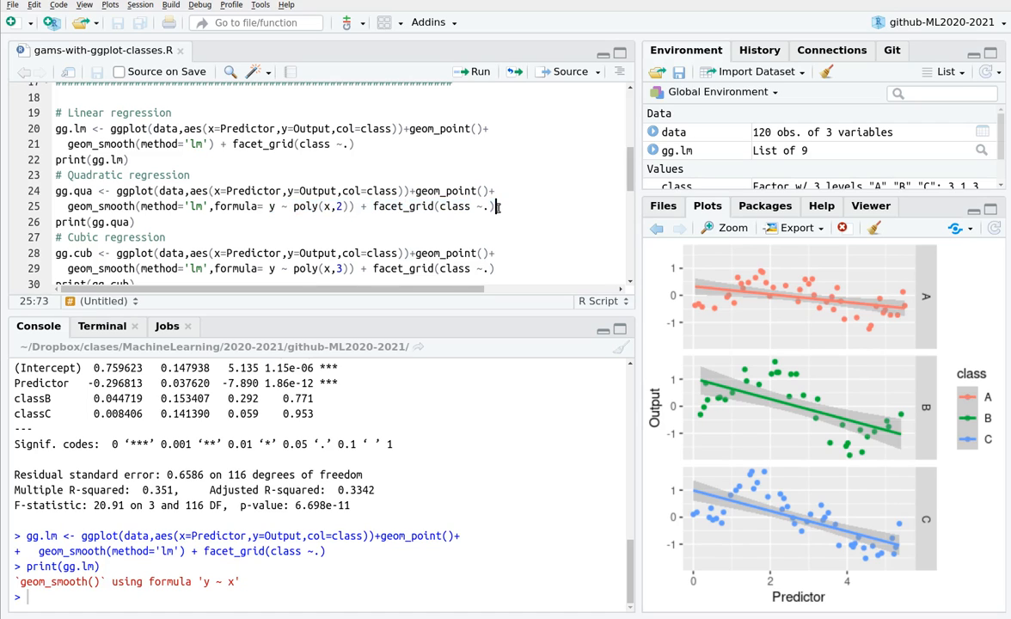
left_click(474, 72)
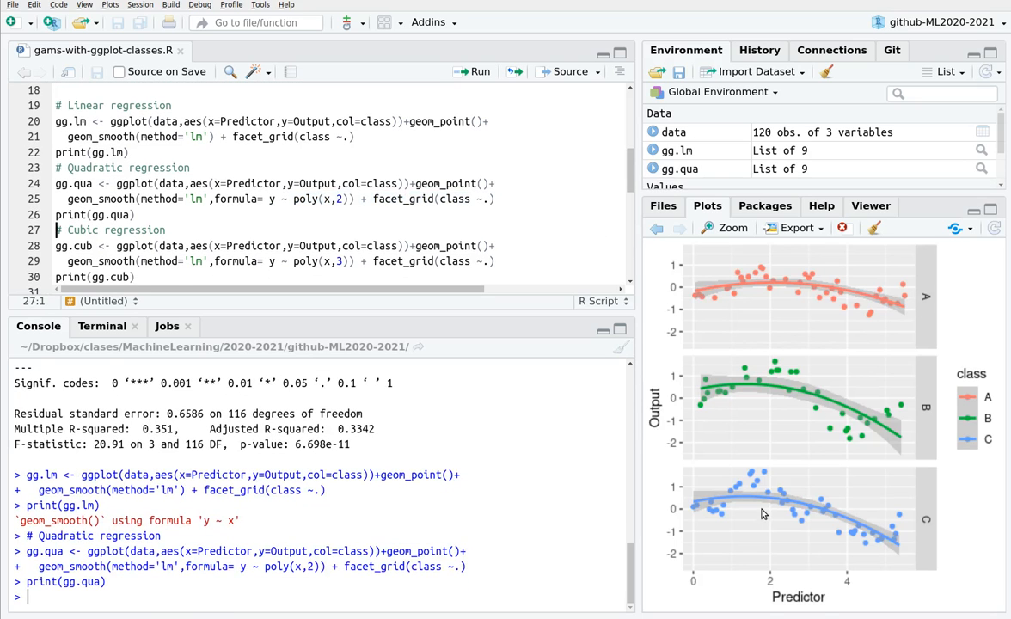
mouse_move(762, 300)
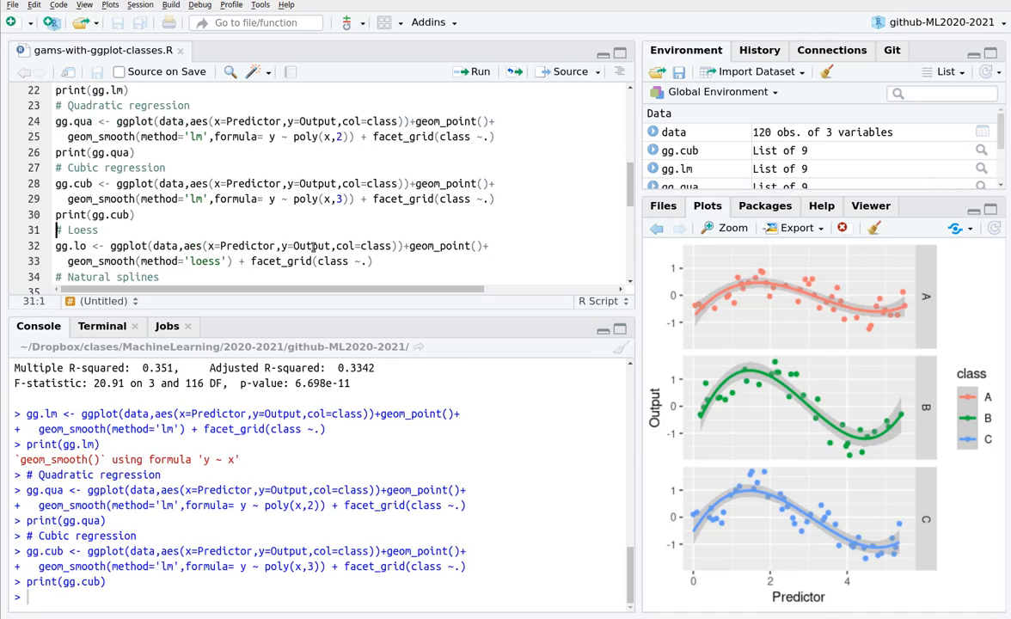
mouse_move(698, 321)
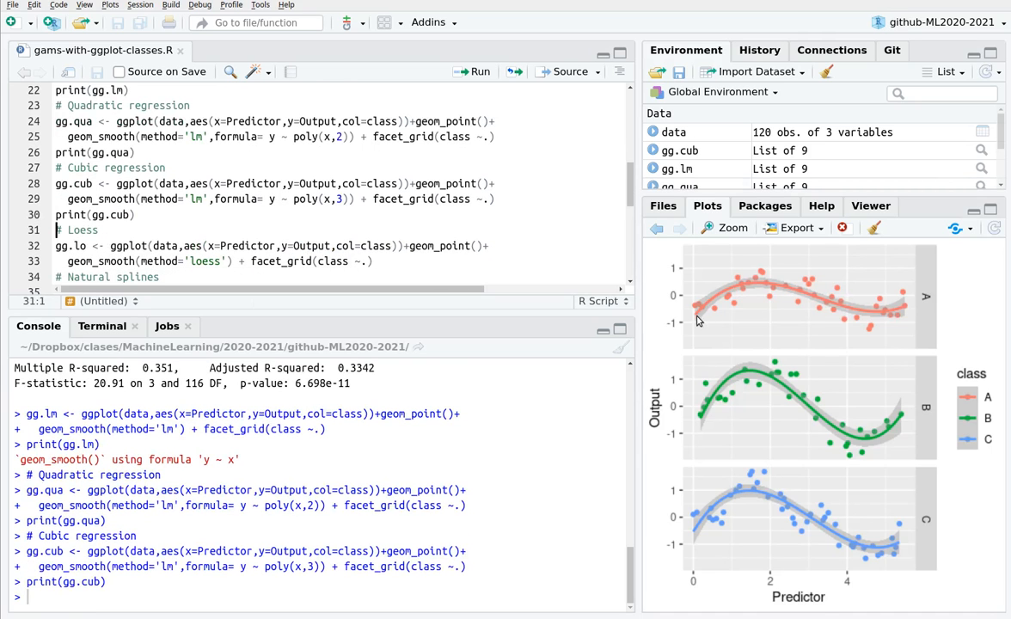
mouse_move(739, 373)
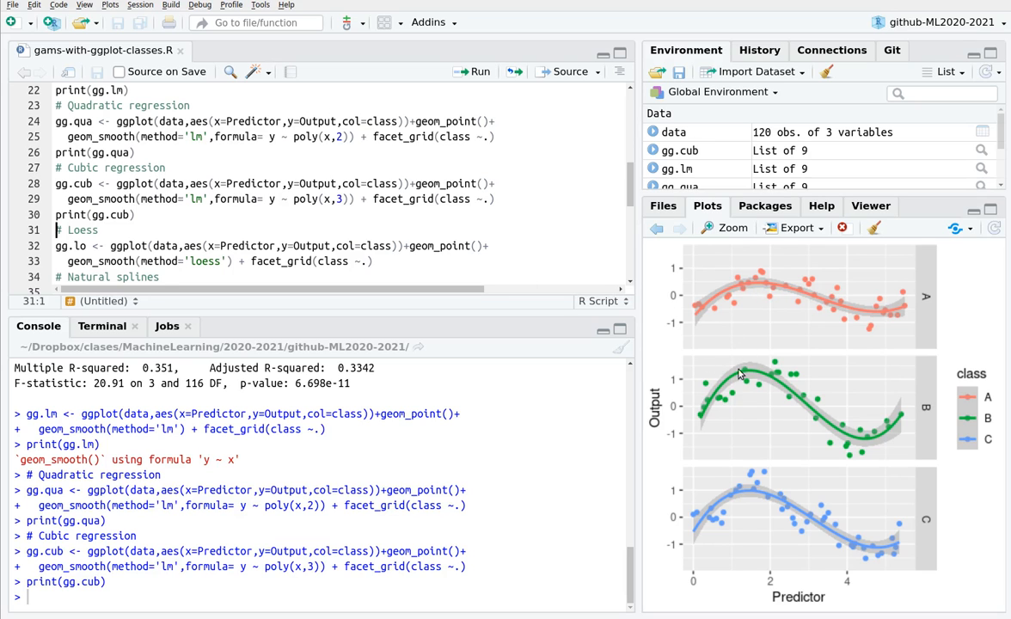
Add print(gg.lo) below the Loess block and run it
scroll("down", 3)
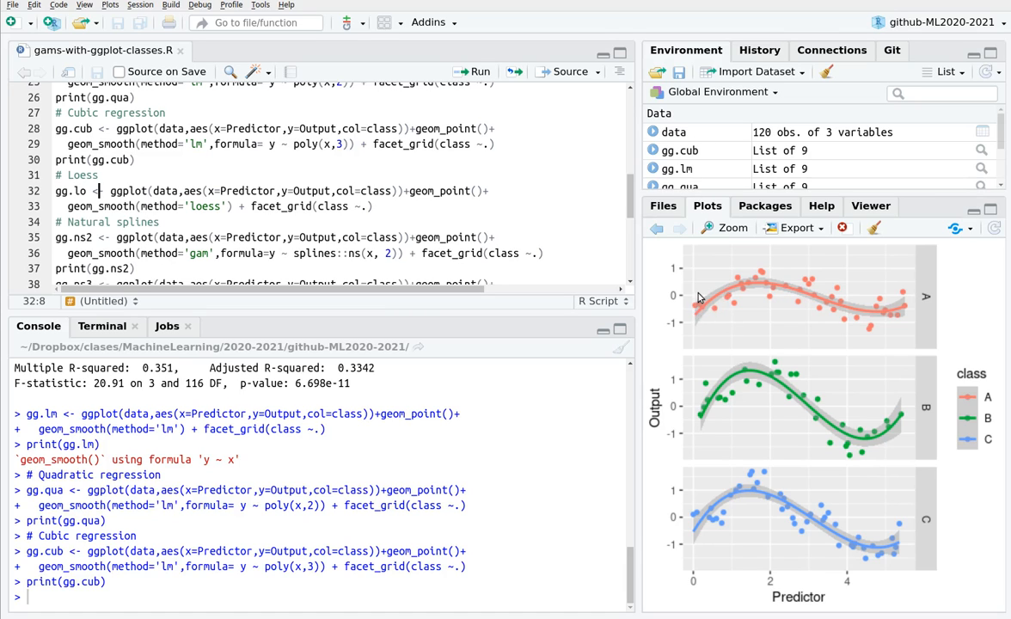
mouse_move(707, 302)
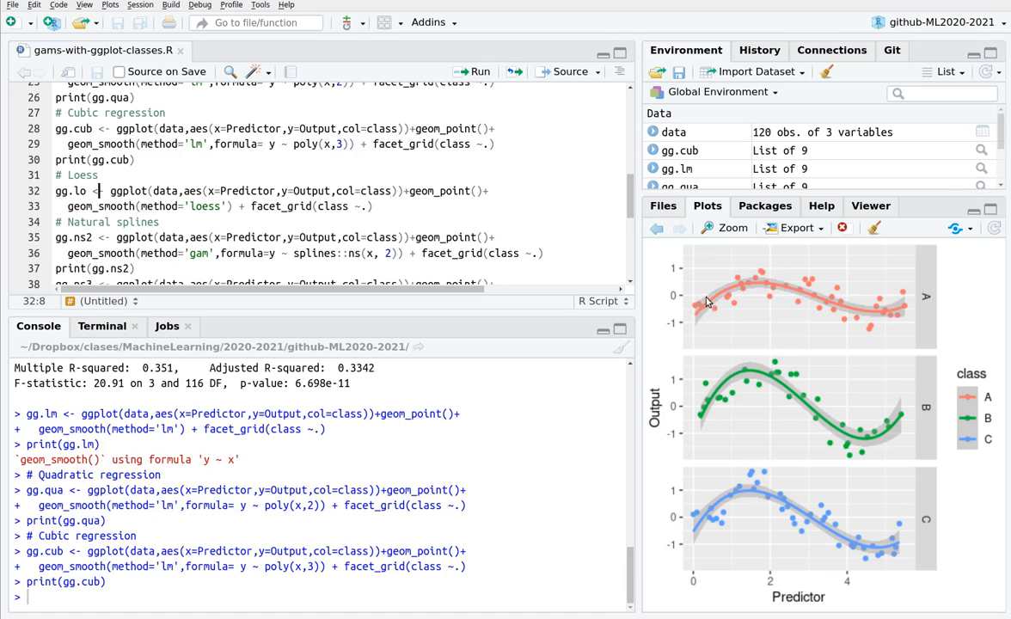
left_click(225, 191)
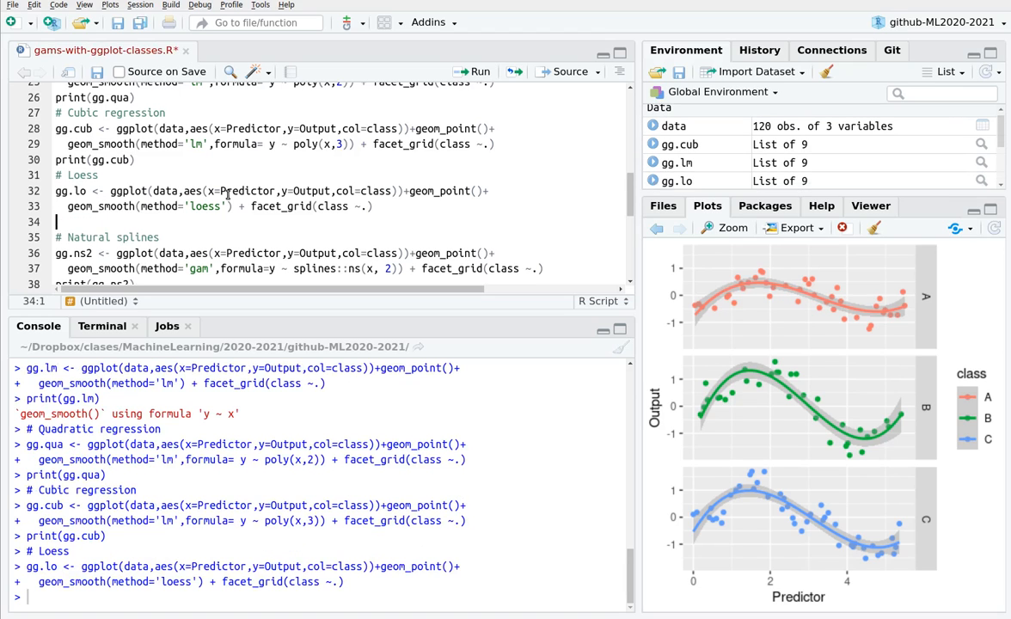
type("print(gg.lo")
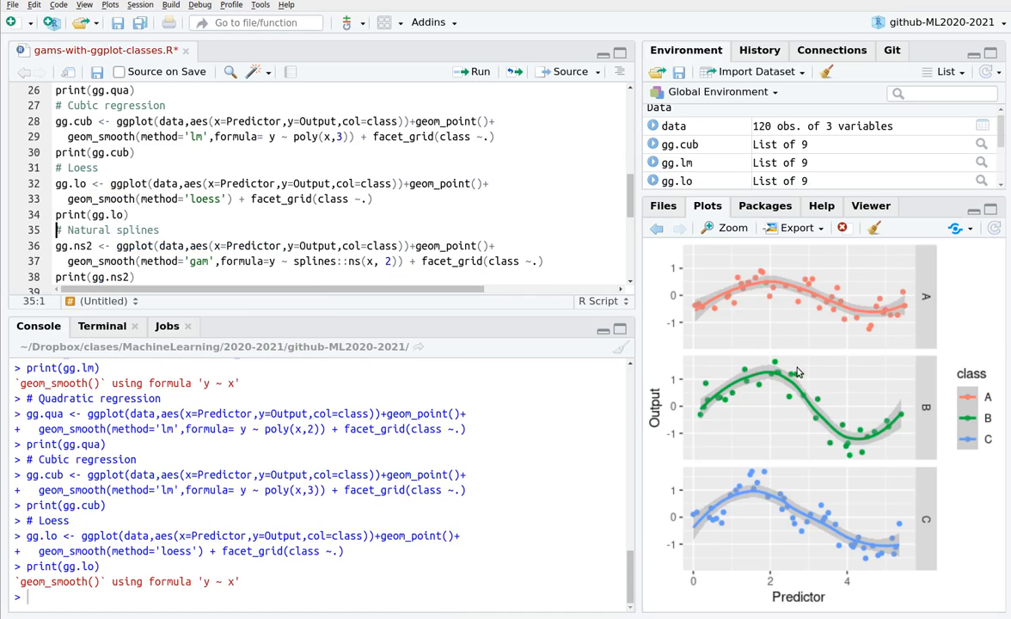
mouse_move(762, 285)
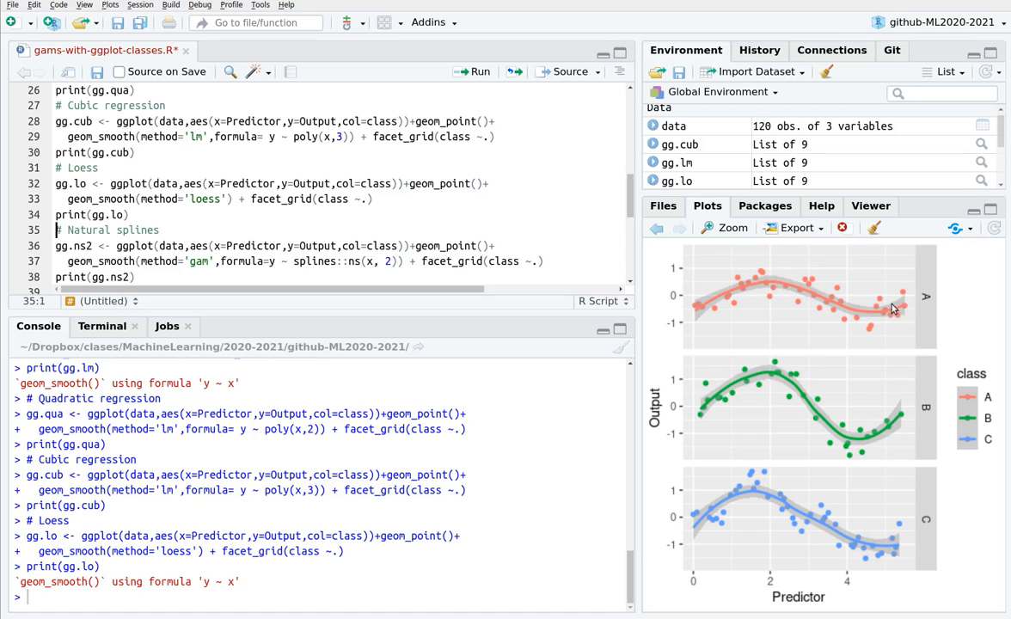
mouse_move(890, 409)
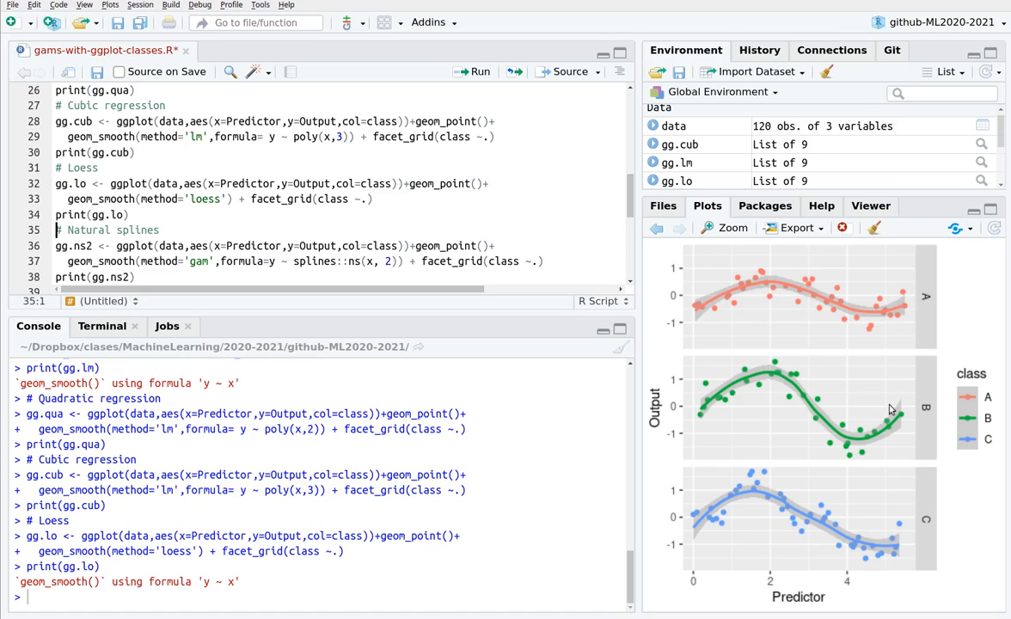
mouse_move(757, 300)
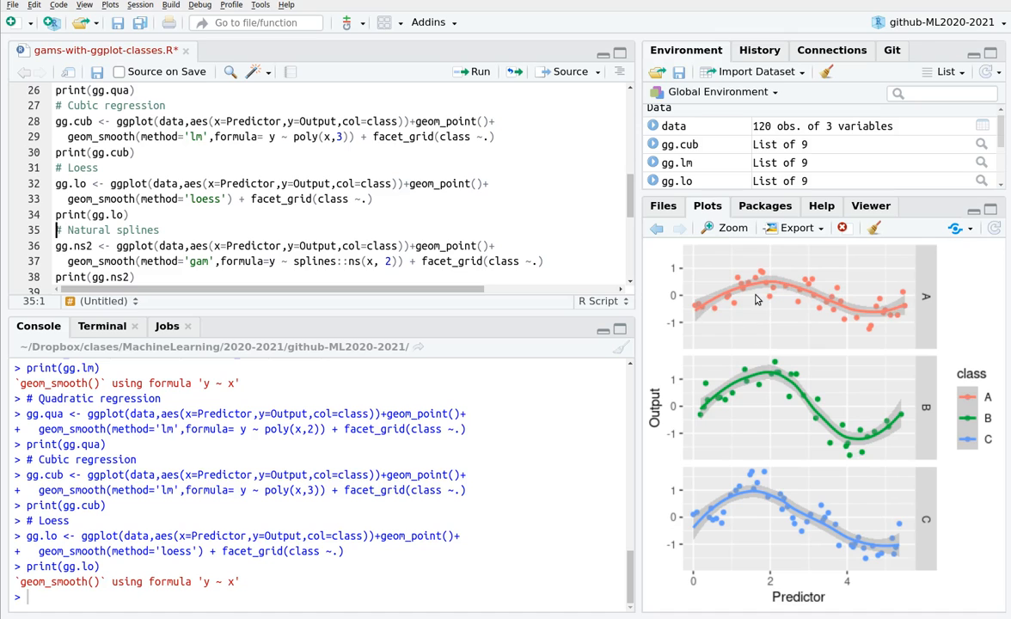
mouse_move(724, 298)
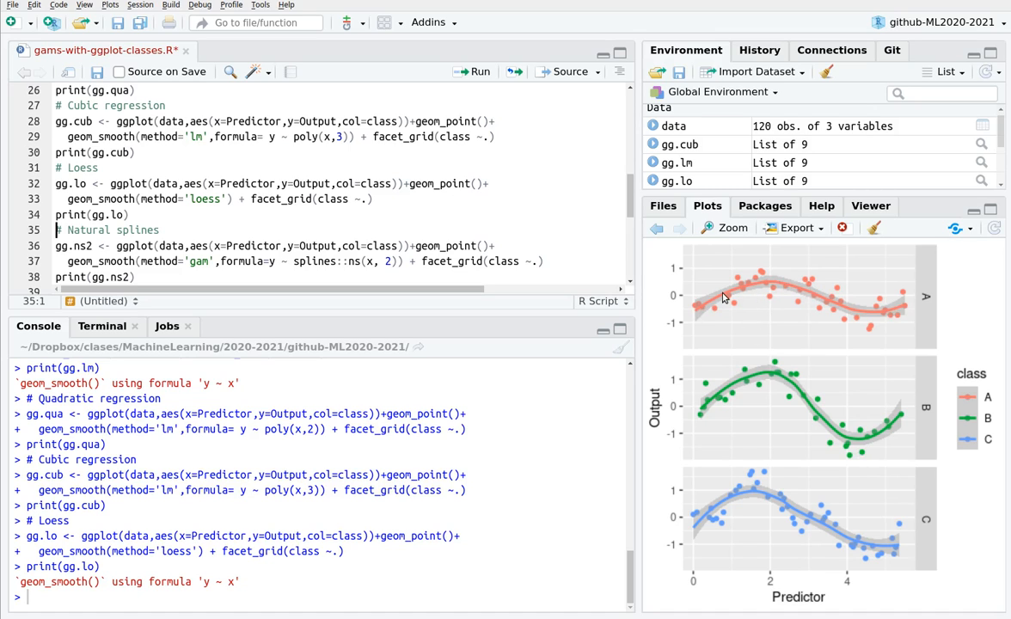
mouse_move(881, 287)
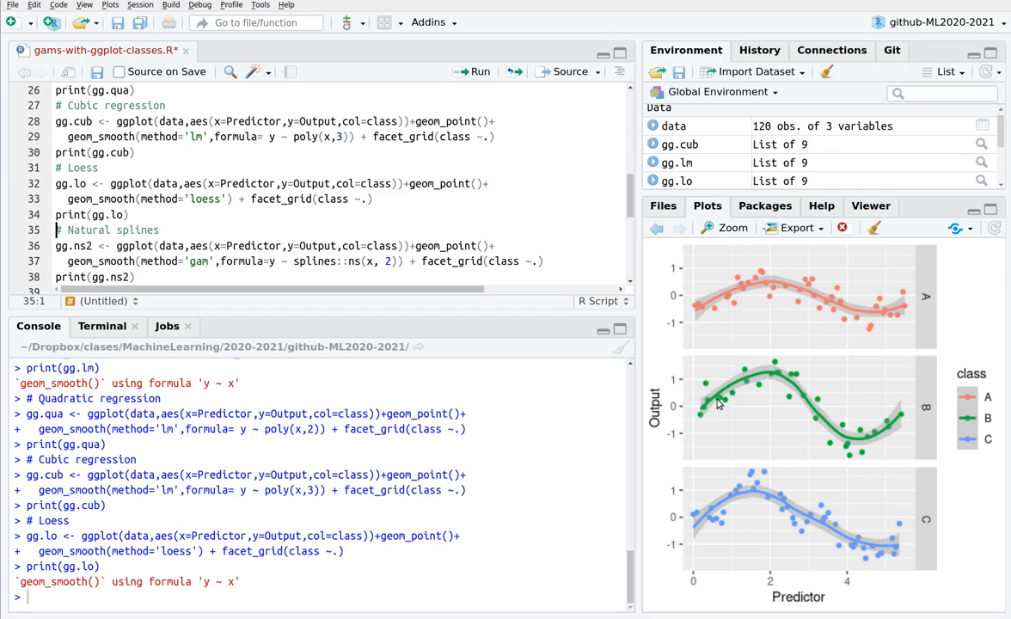
mouse_move(729, 342)
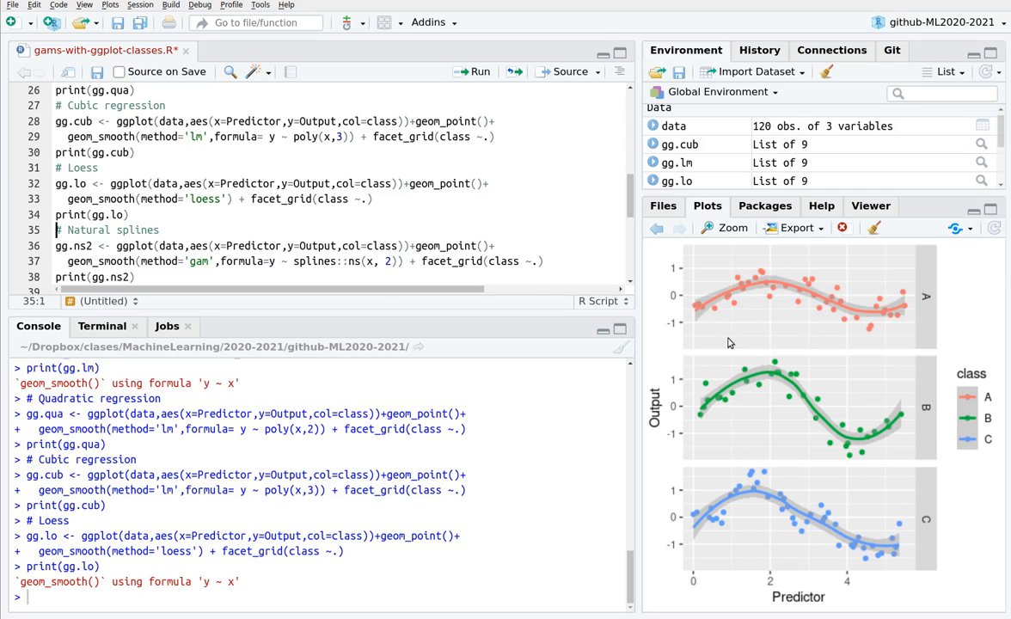
mouse_move(810, 294)
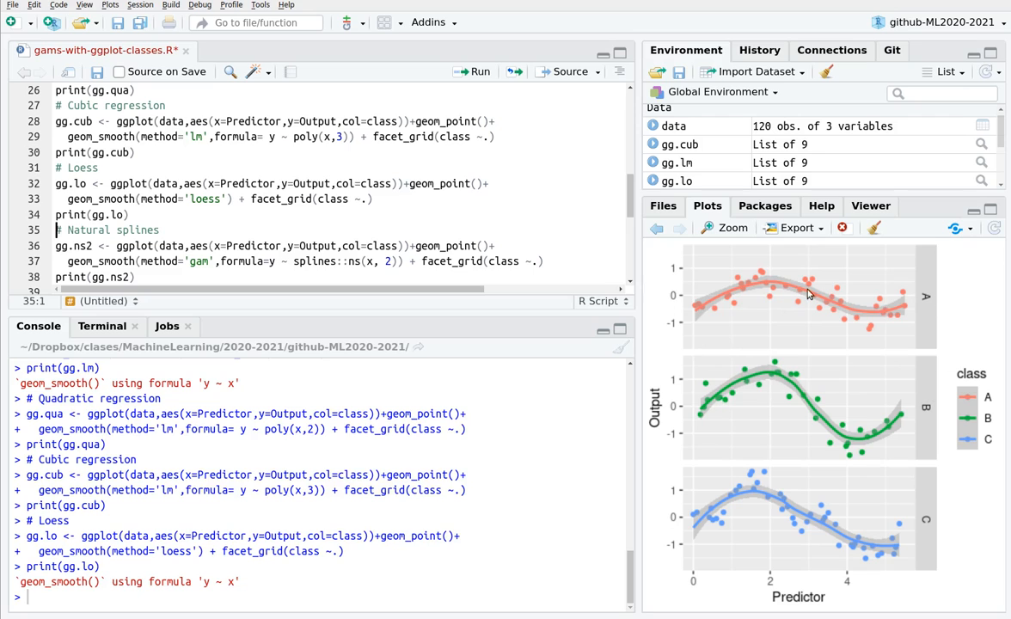
mouse_move(1000, 405)
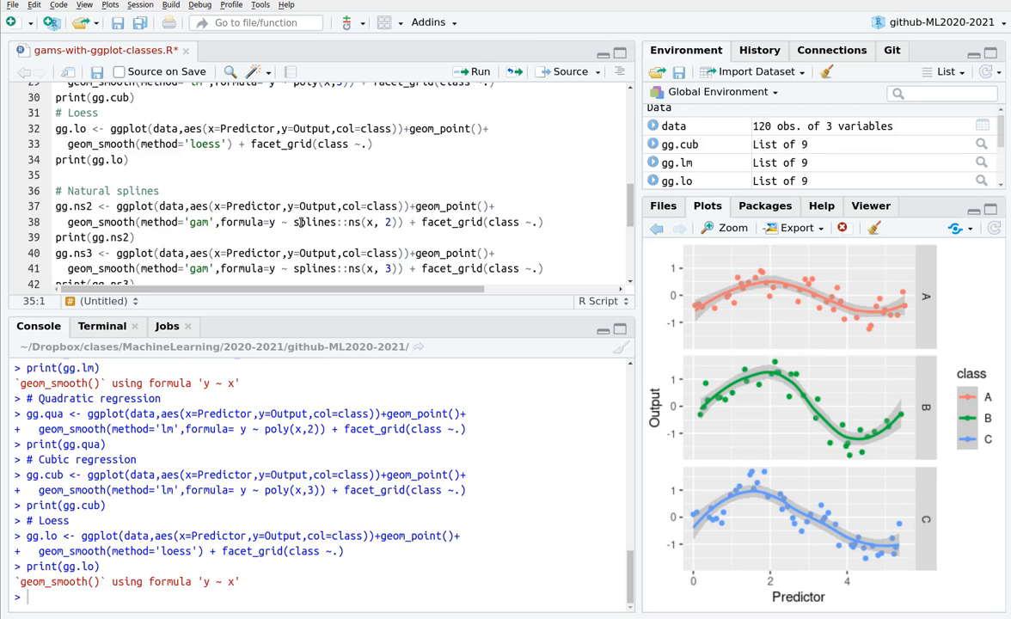
Run the gg.ns2 block and print(gg.ns2) from the script
left_click(388, 222)
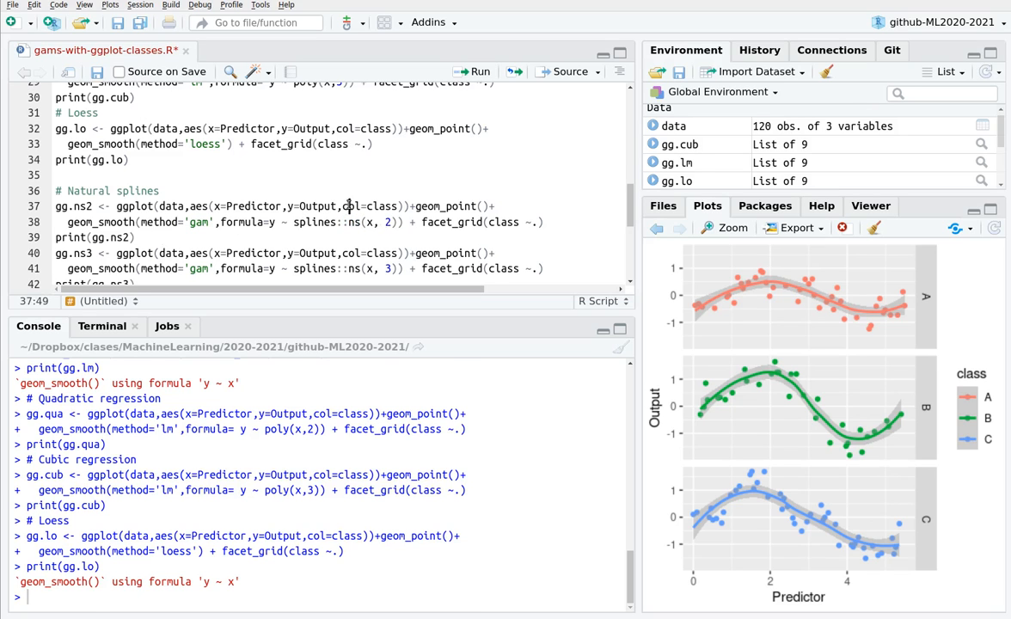
left_click(476, 72)
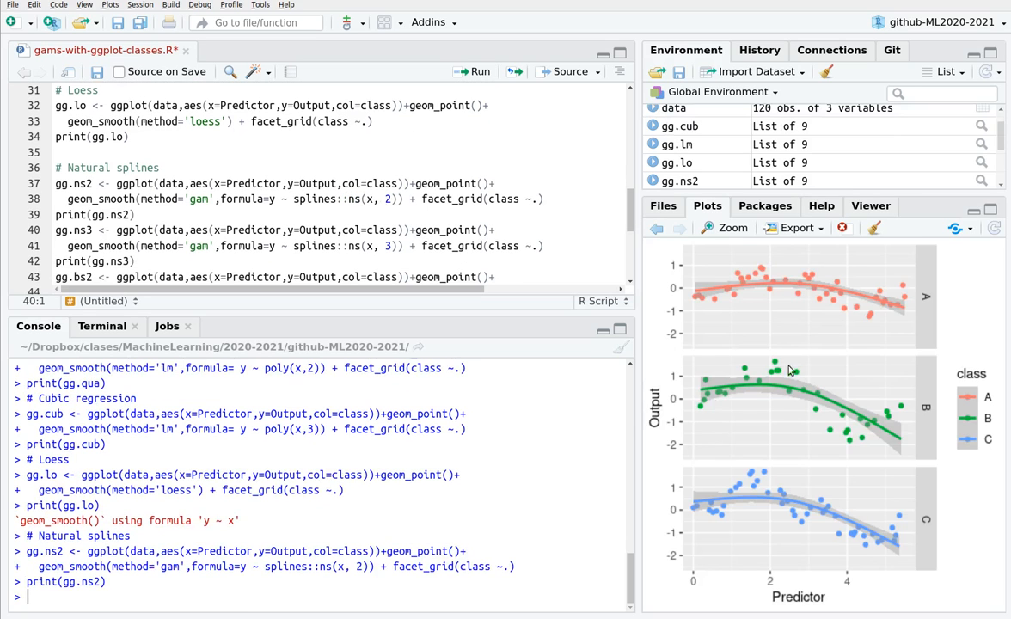
mouse_move(818, 288)
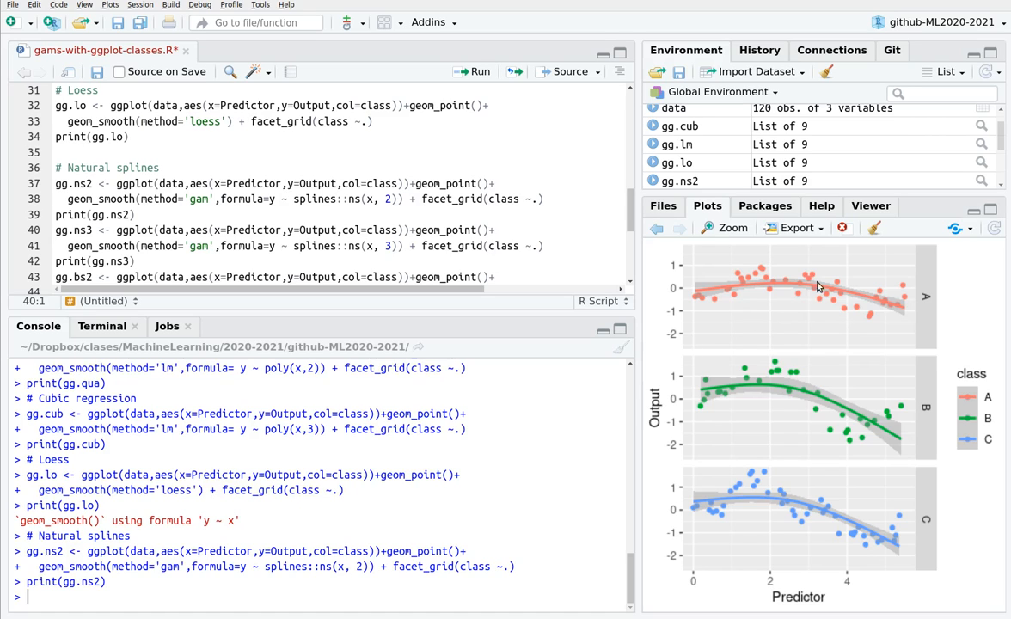
mouse_move(698, 293)
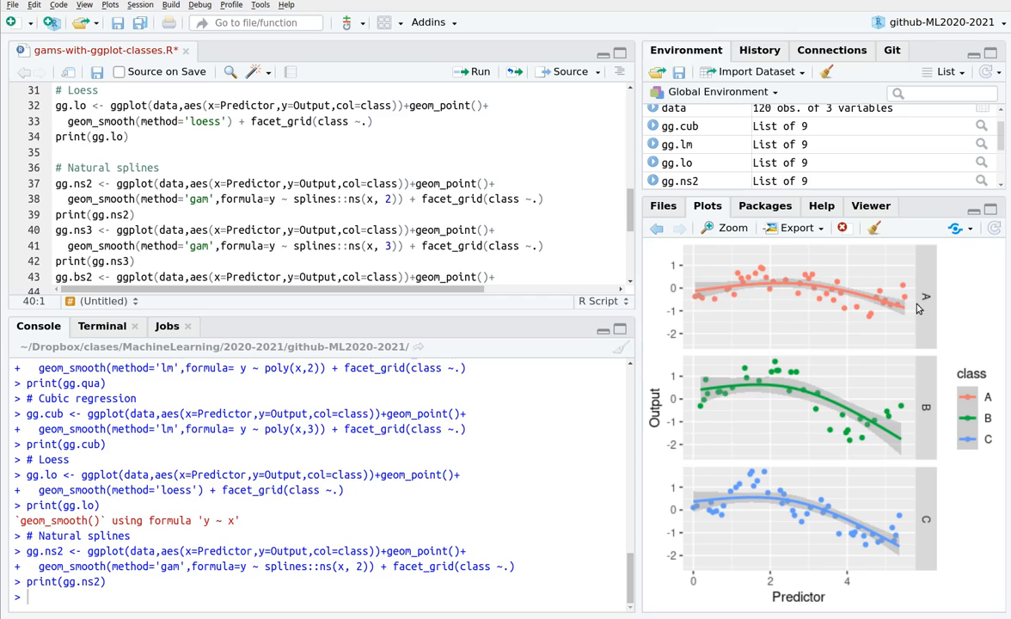
mouse_move(753, 289)
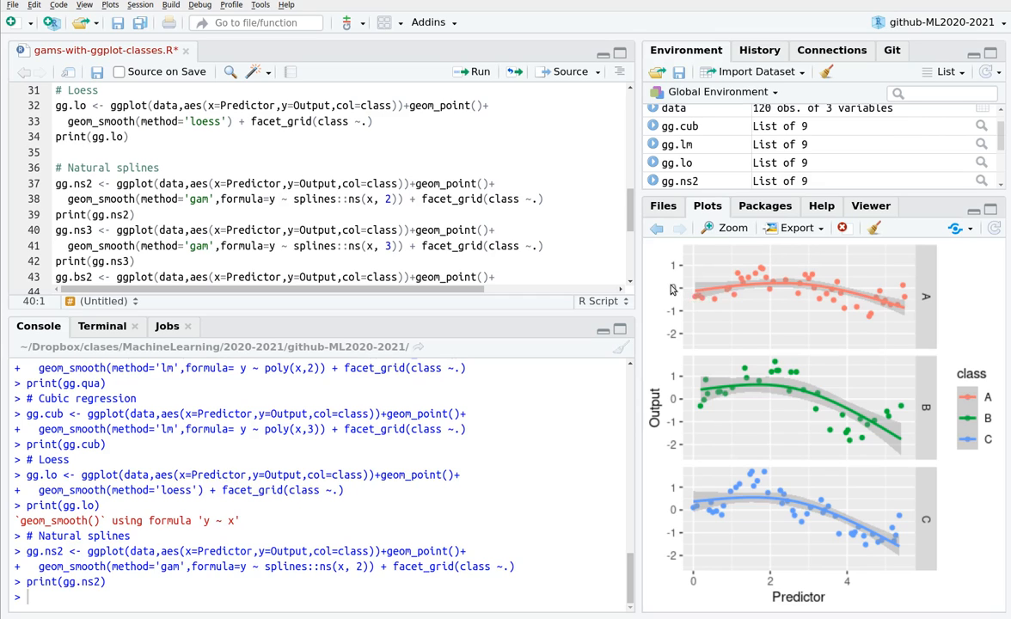
mouse_move(864, 303)
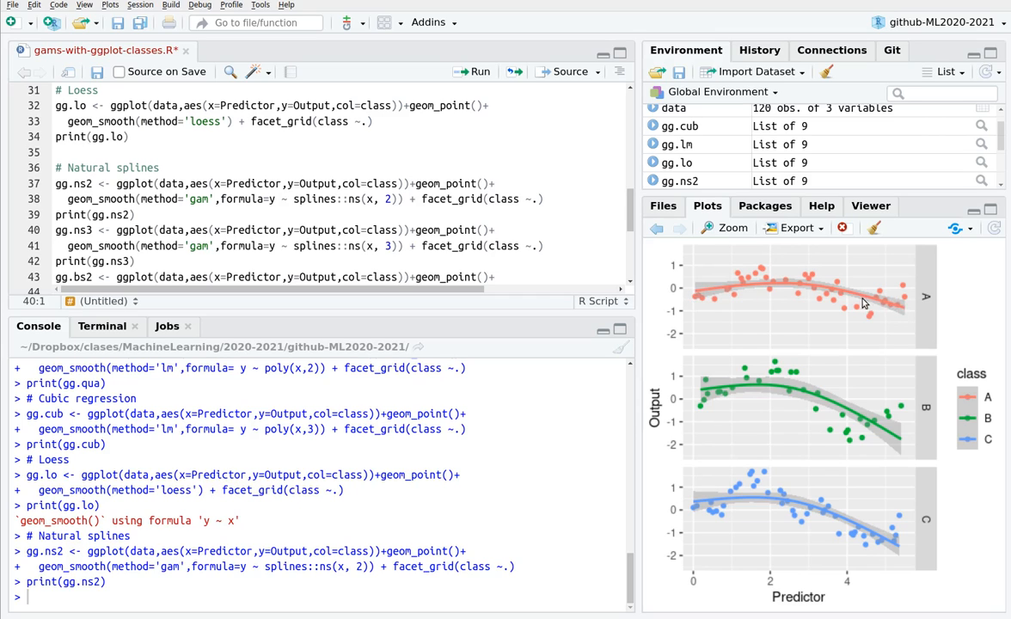
mouse_move(852, 269)
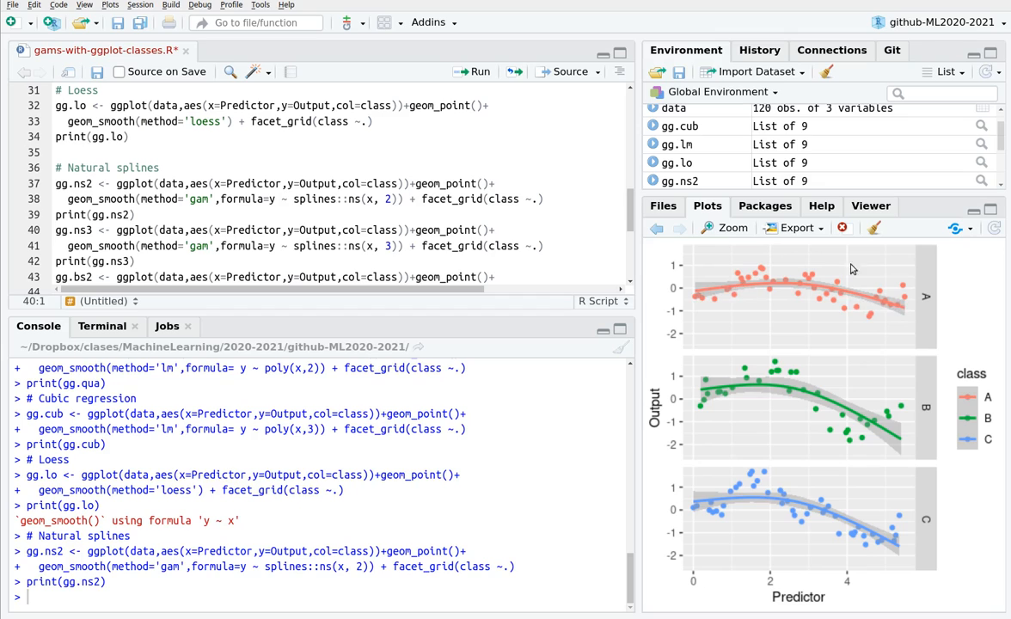
mouse_move(753, 293)
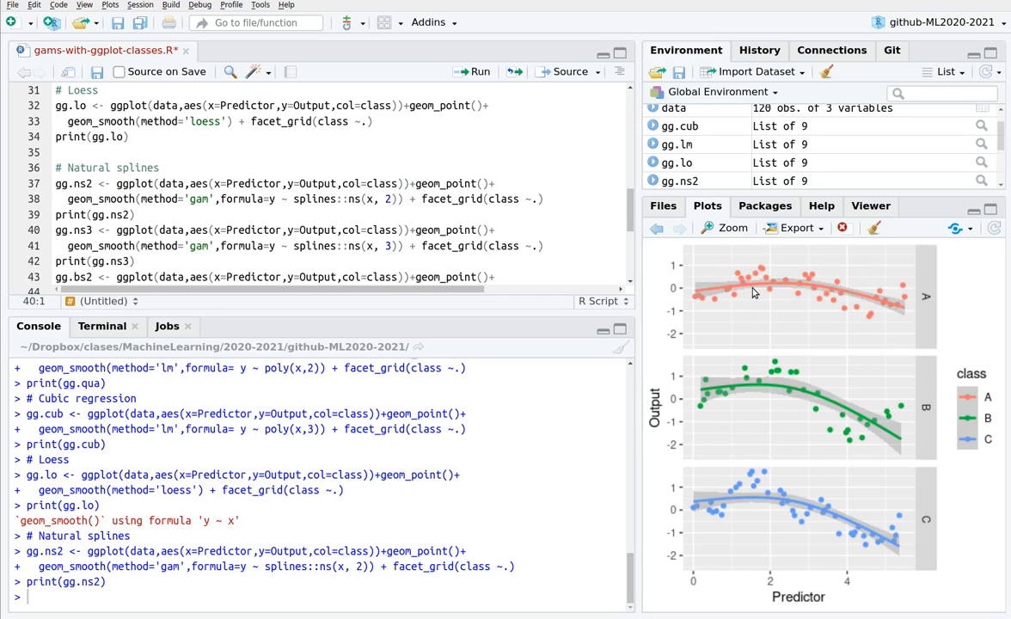
mouse_move(930, 497)
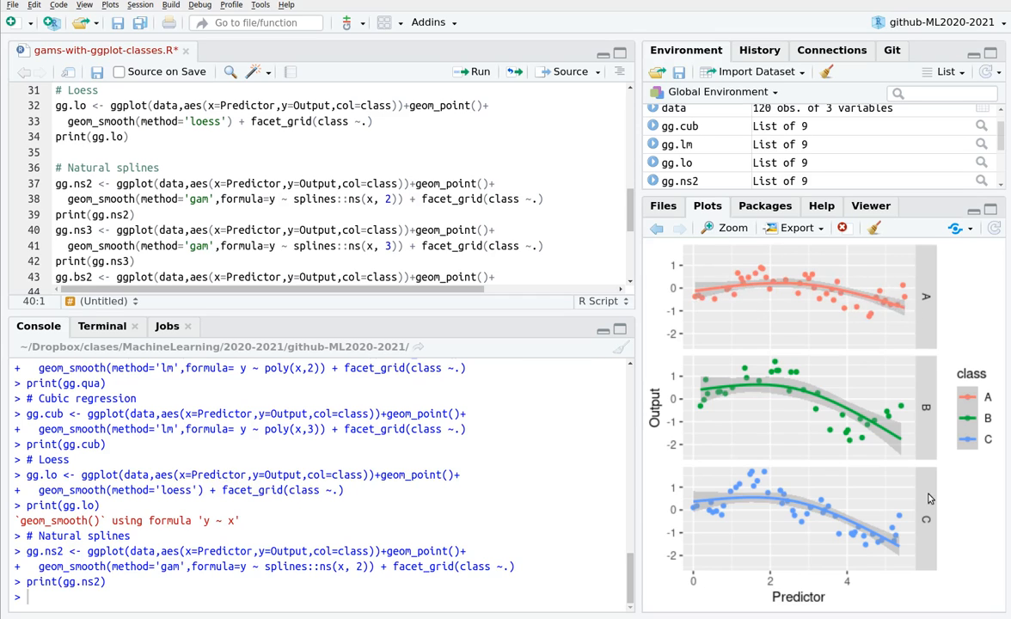
mouse_move(803, 393)
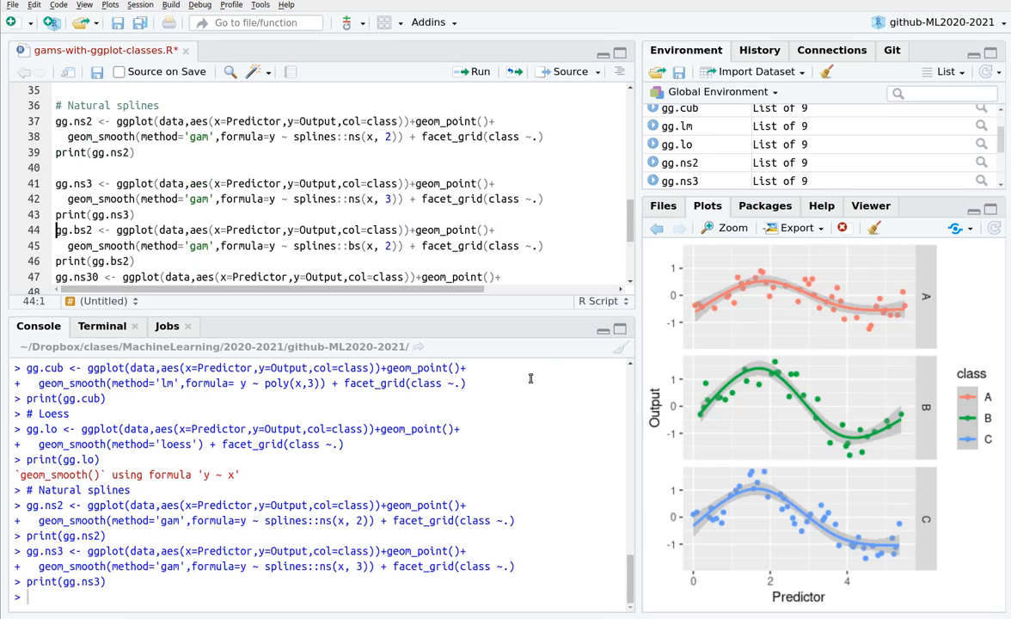
mouse_move(847, 337)
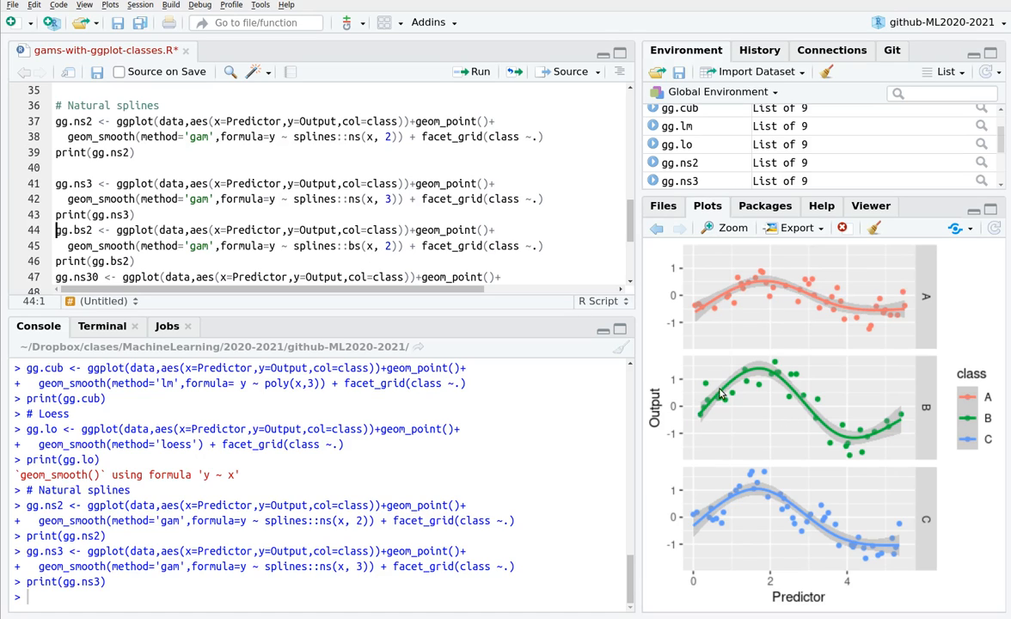
mouse_move(732, 296)
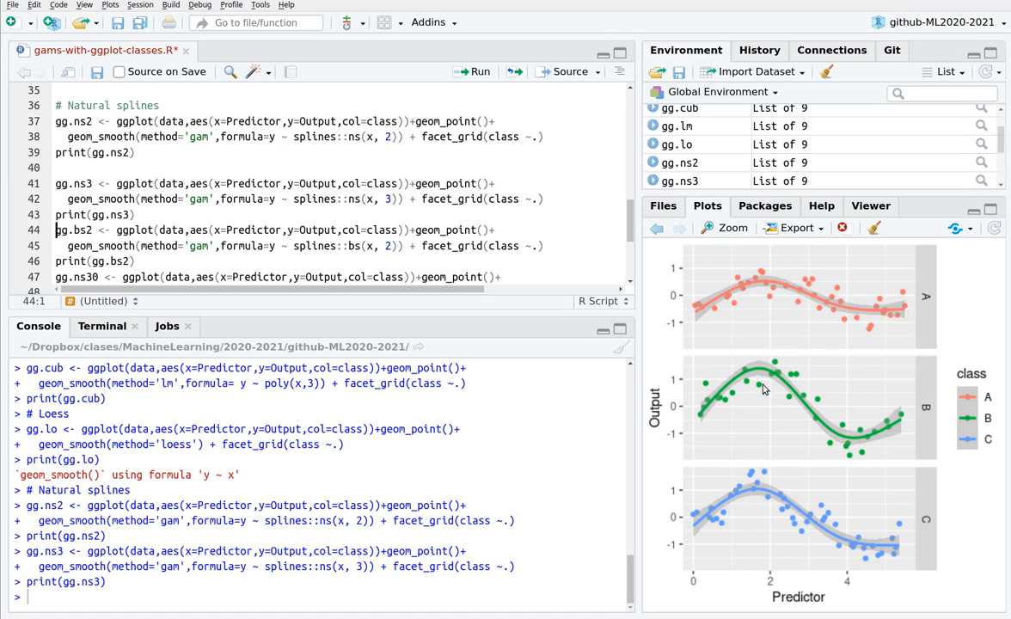
mouse_move(806, 403)
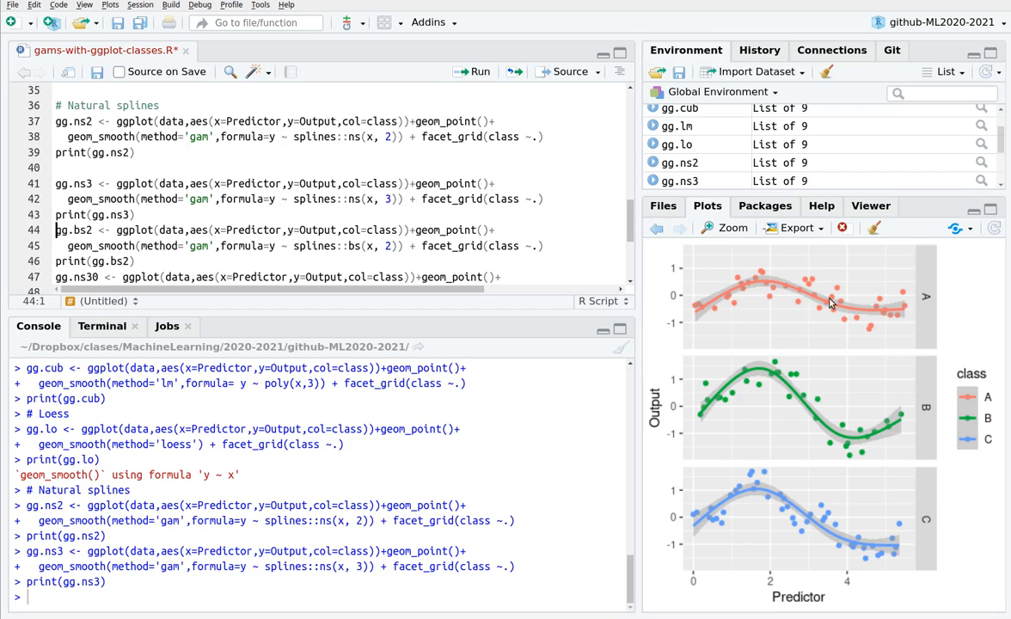
mouse_move(746, 296)
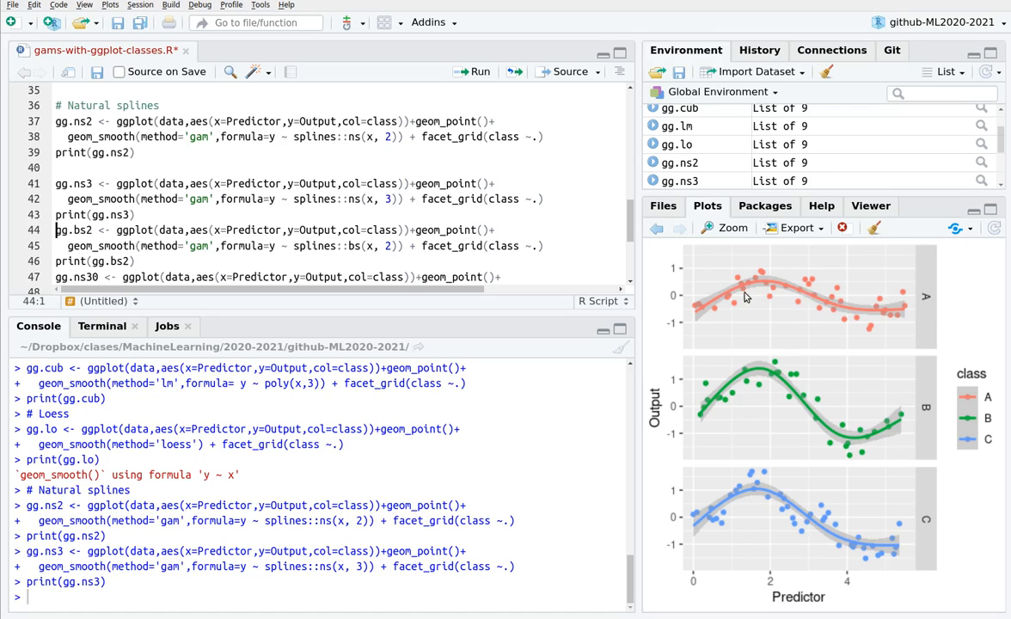
mouse_move(725, 300)
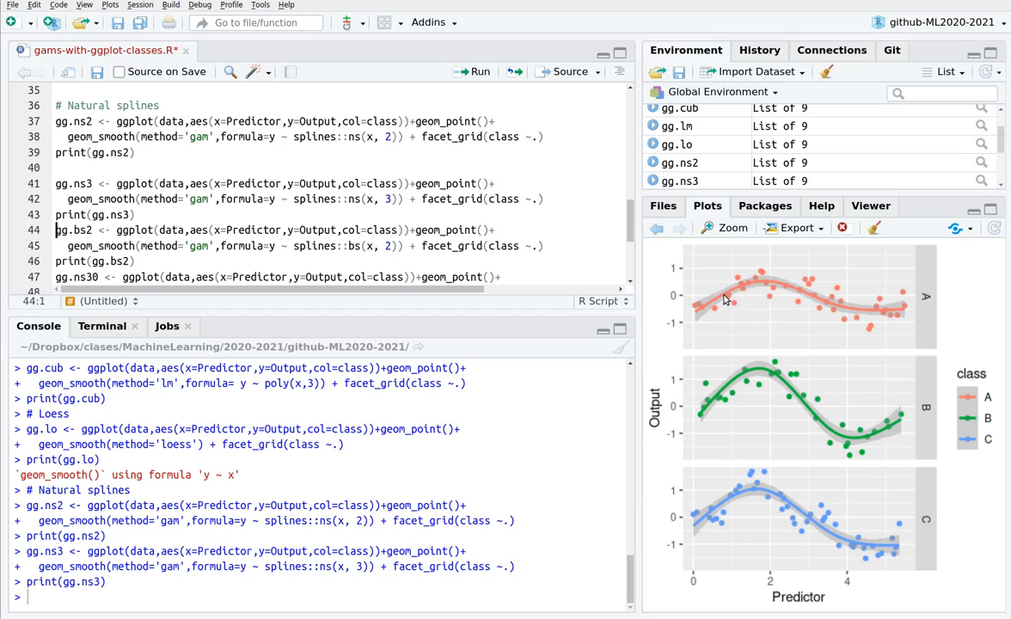
mouse_move(819, 298)
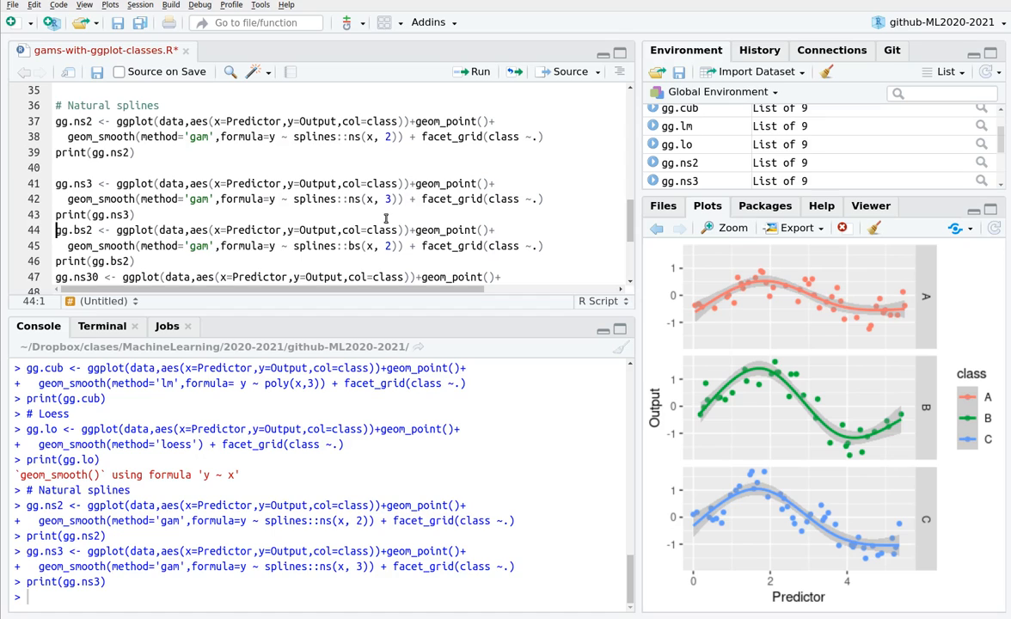
Run the gg.ns3 block with blank lines added around it, then scroll down
scroll("down", 3)
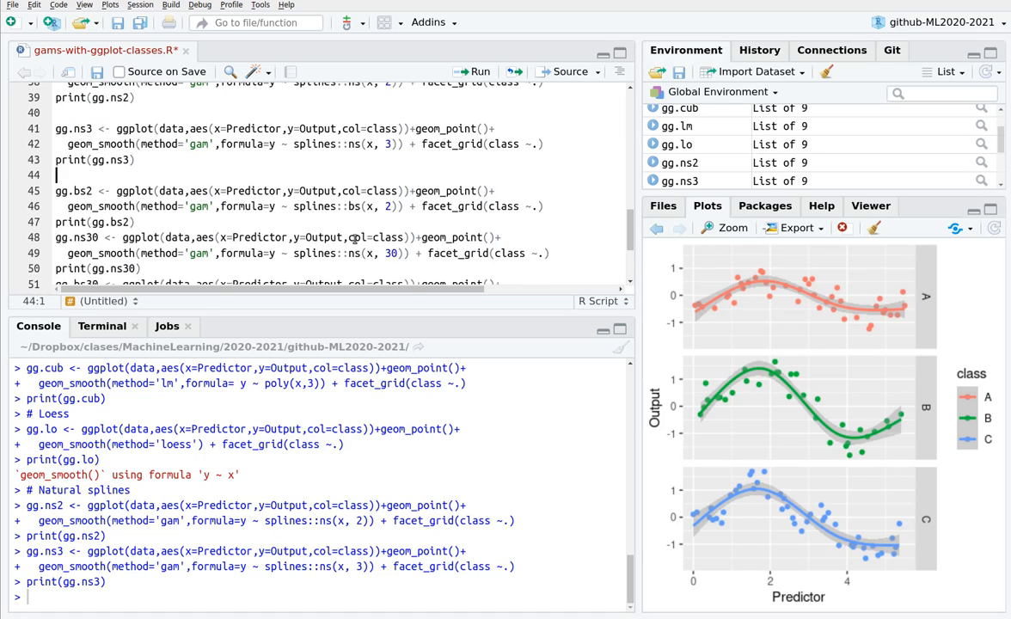
Run gg.bs2 and print(gg.bs2), showing the B-spline panels with df warnings
left_click(347, 206)
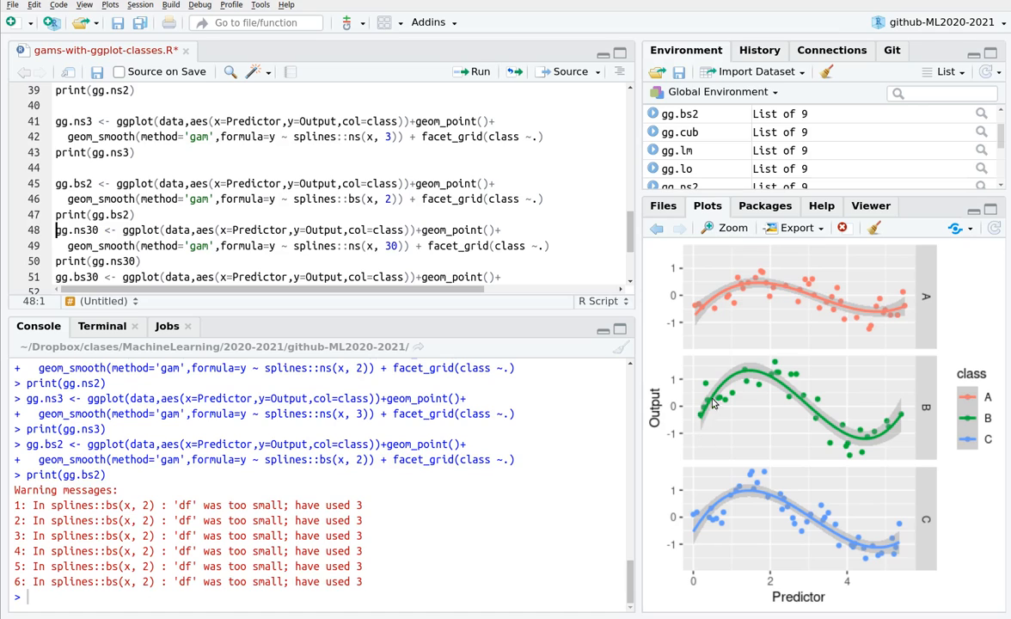
mouse_move(656, 232)
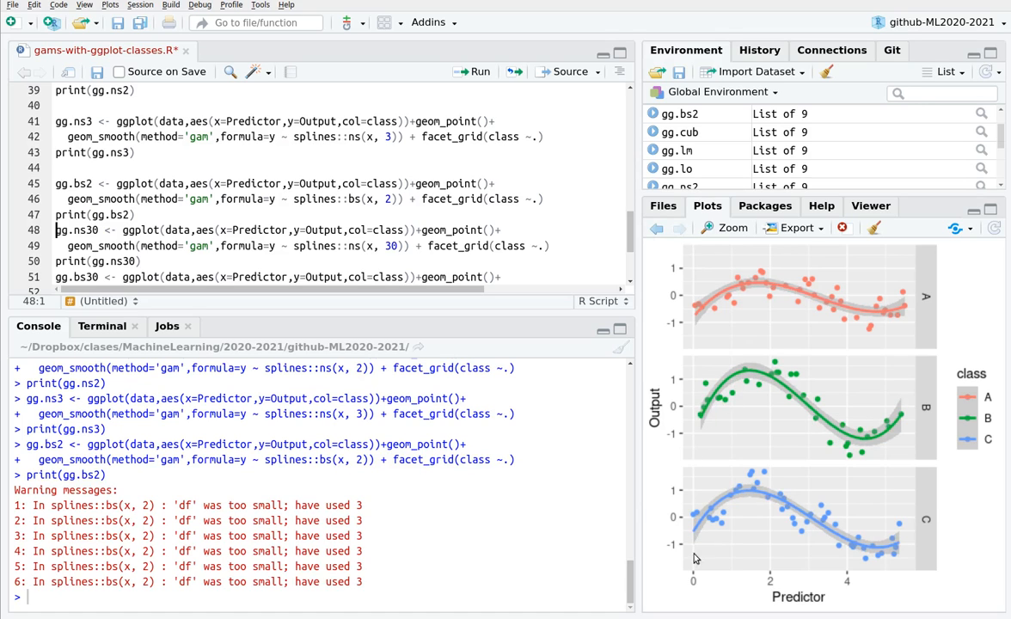
mouse_move(695, 313)
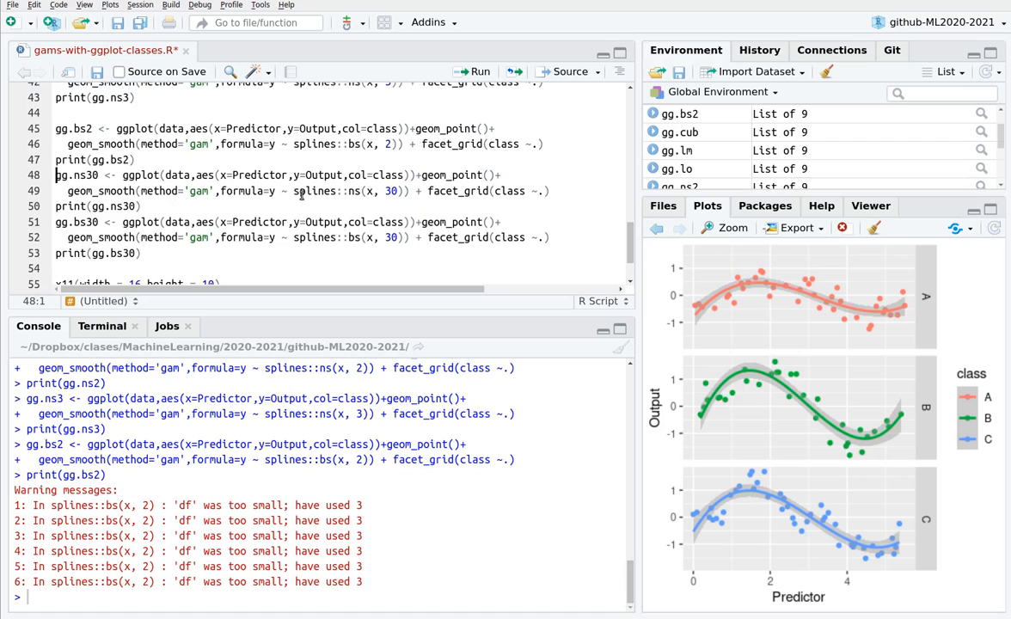
Run gg.ns30 and print(gg.ns30) to show the wiggly 30-df spline panels
left_click(126, 207)
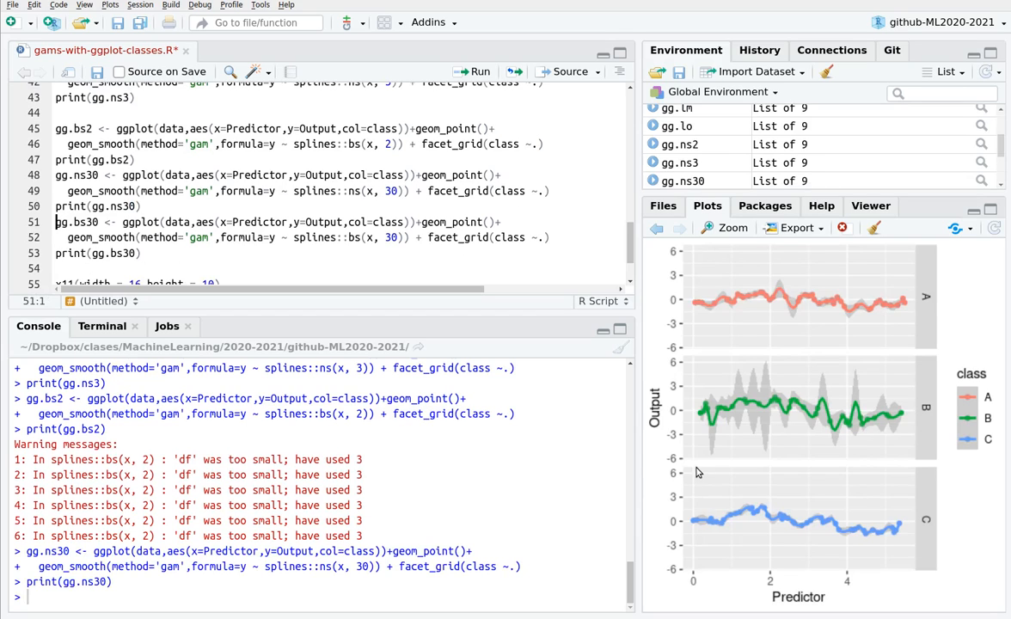
mouse_move(895, 318)
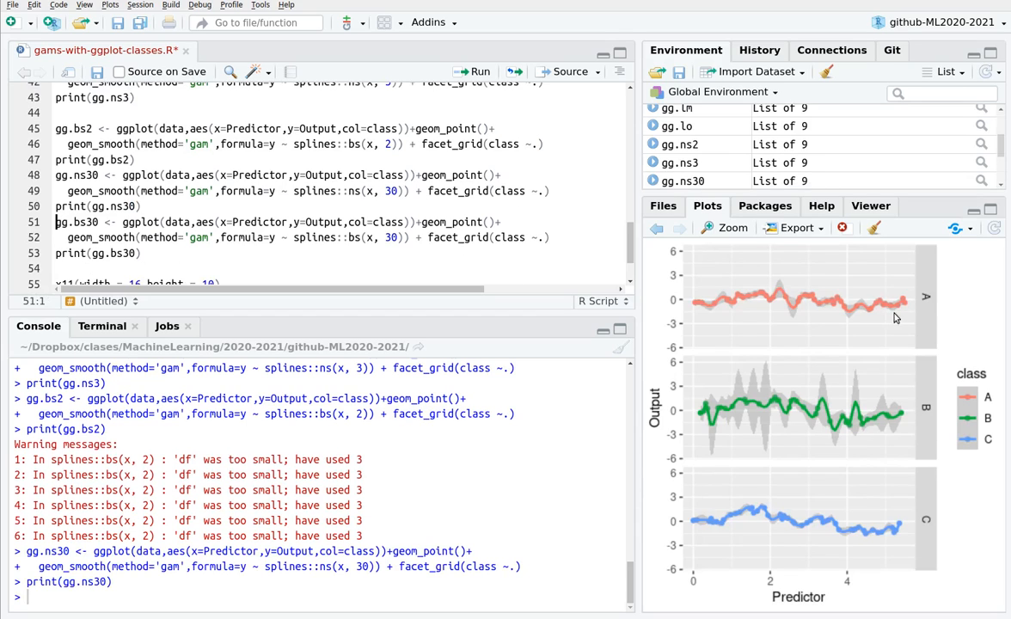
mouse_move(871, 436)
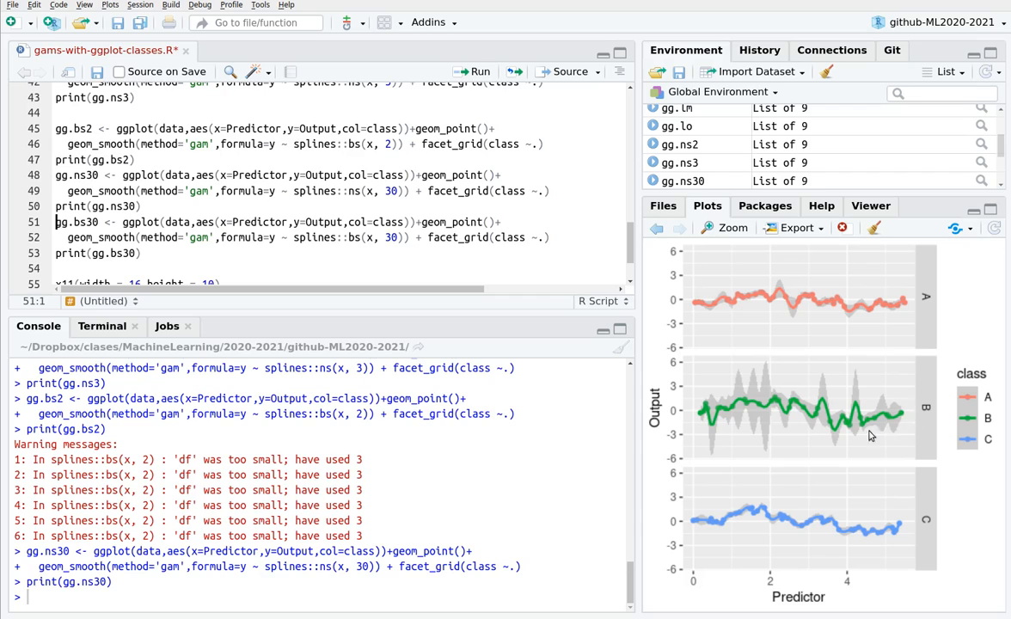
mouse_move(704, 432)
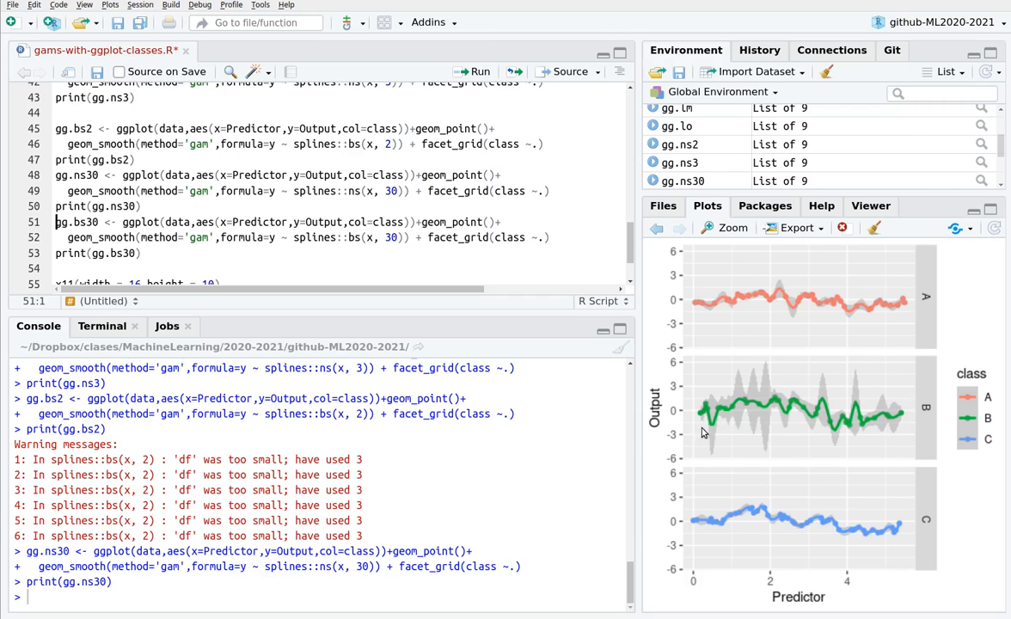
mouse_move(848, 420)
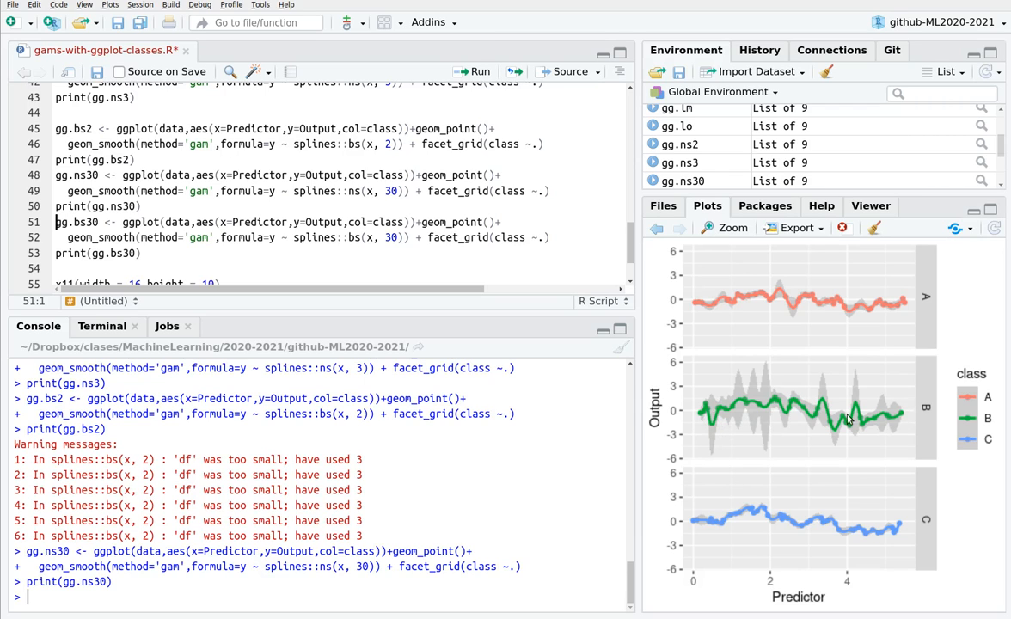
mouse_move(713, 437)
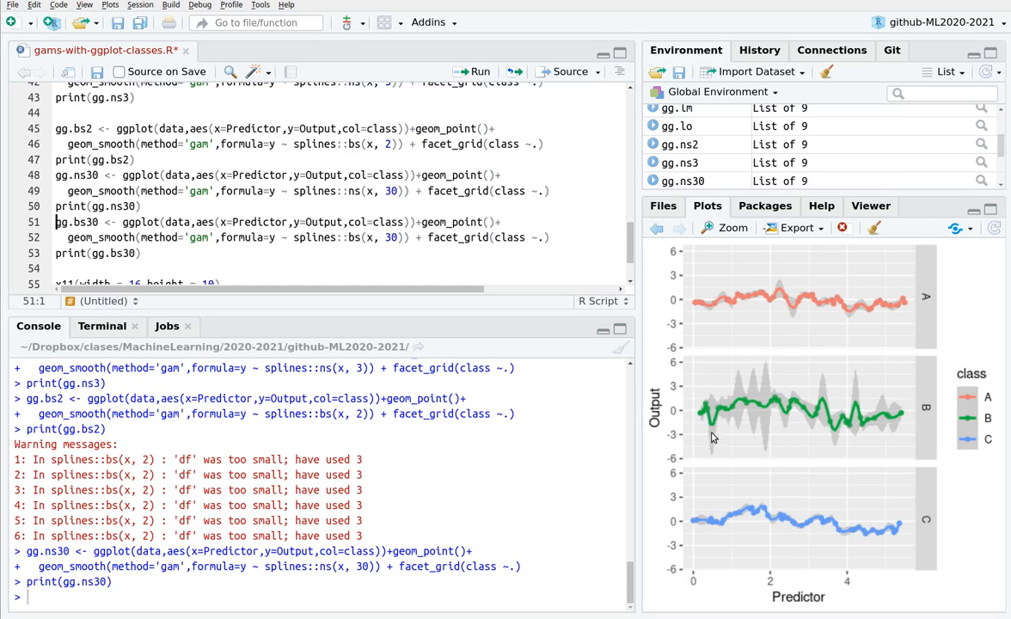
mouse_move(746, 417)
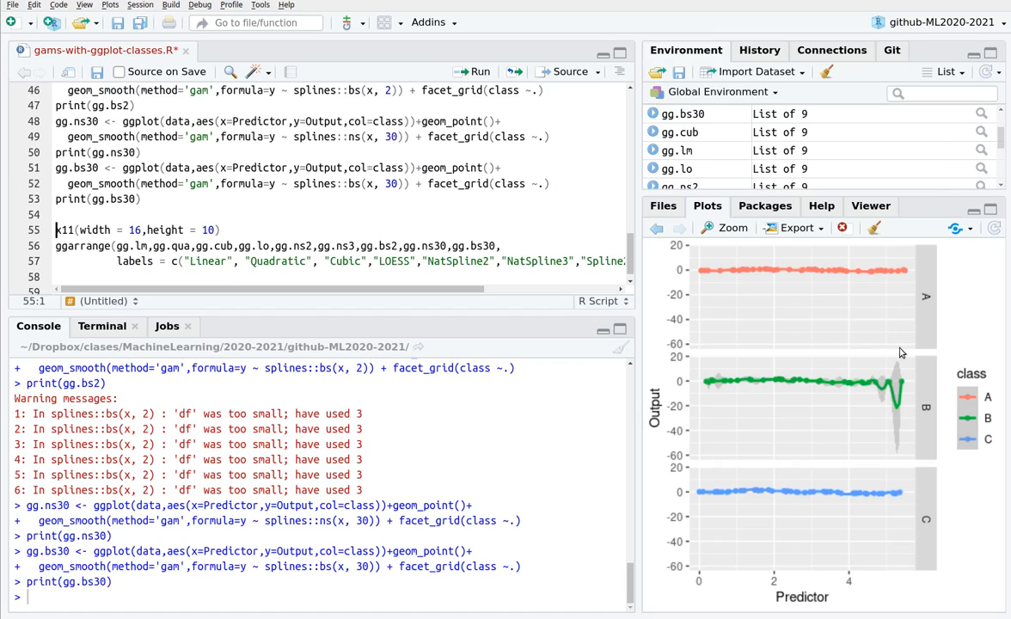
mouse_move(899, 344)
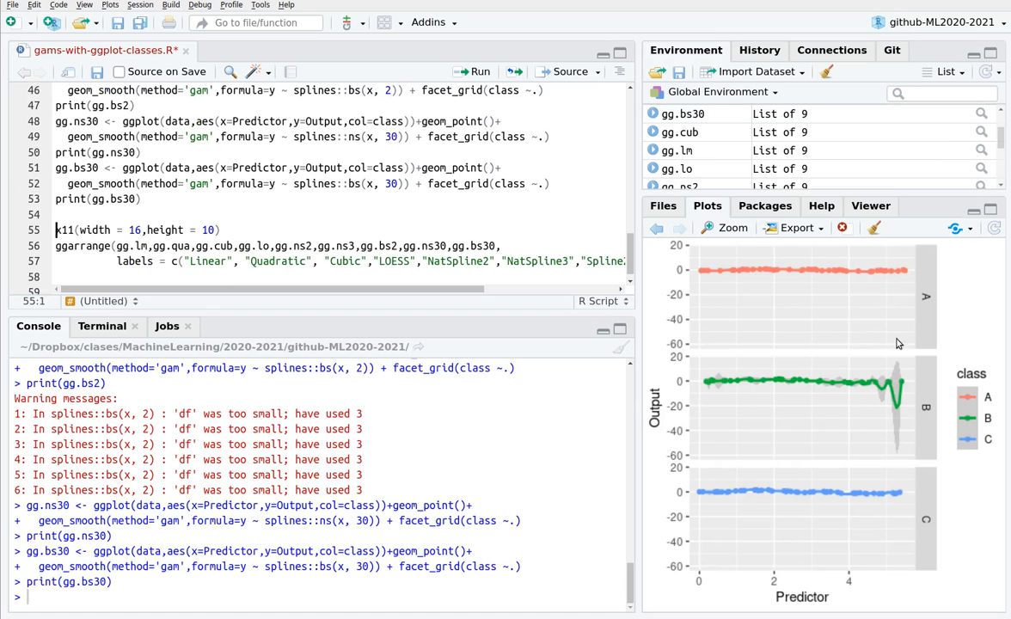
mouse_move(741, 364)
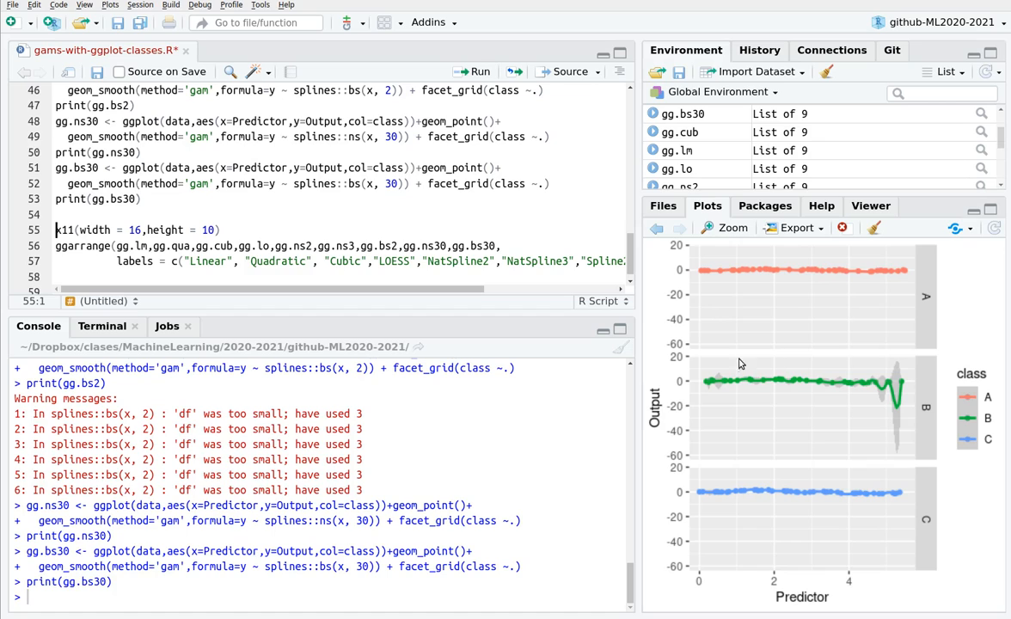
mouse_move(743, 398)
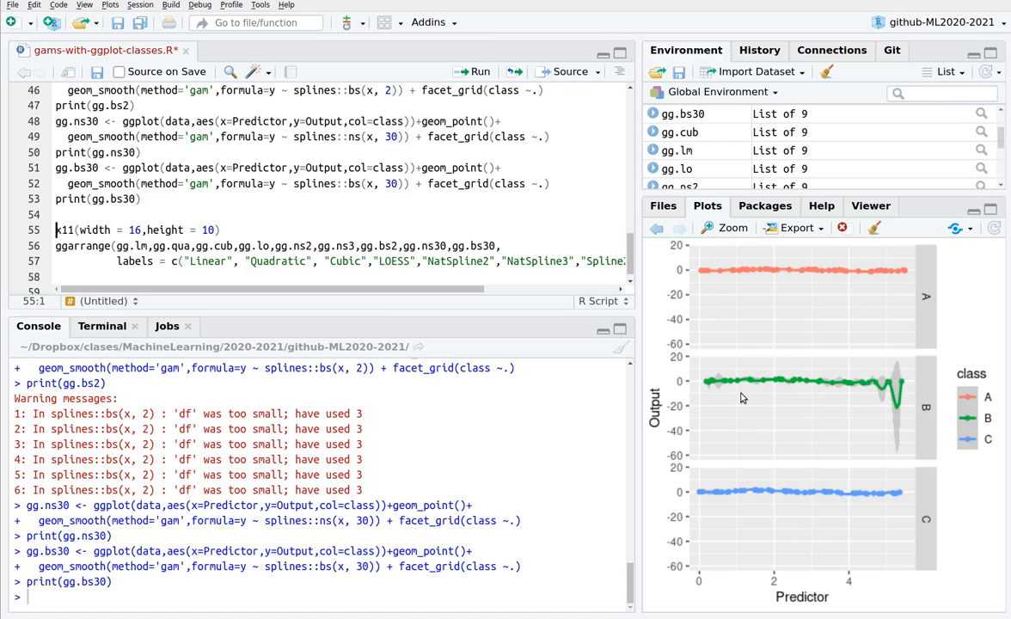
mouse_move(904, 388)
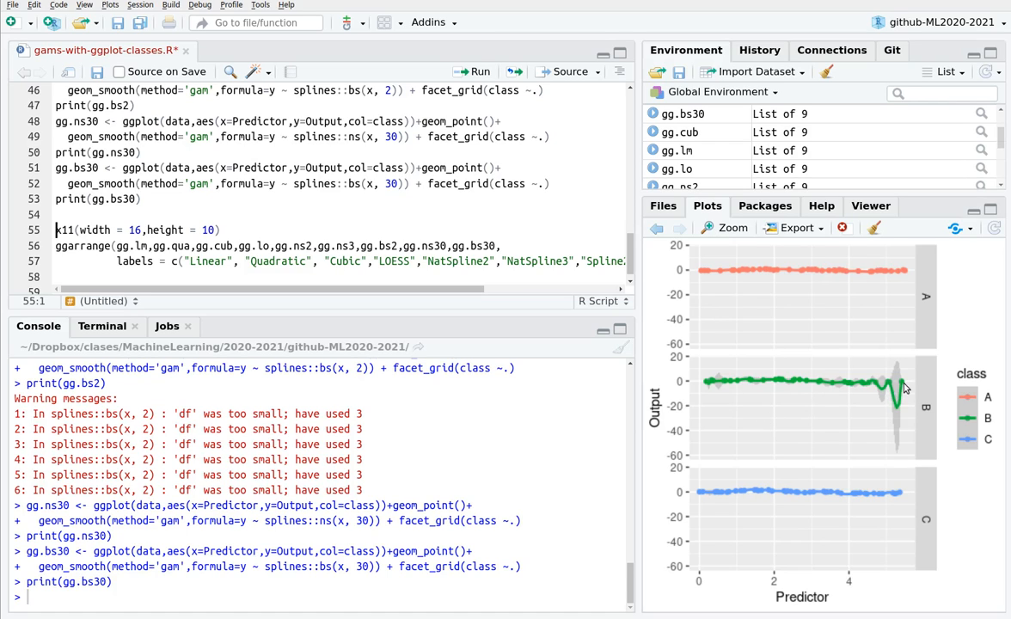
mouse_move(889, 391)
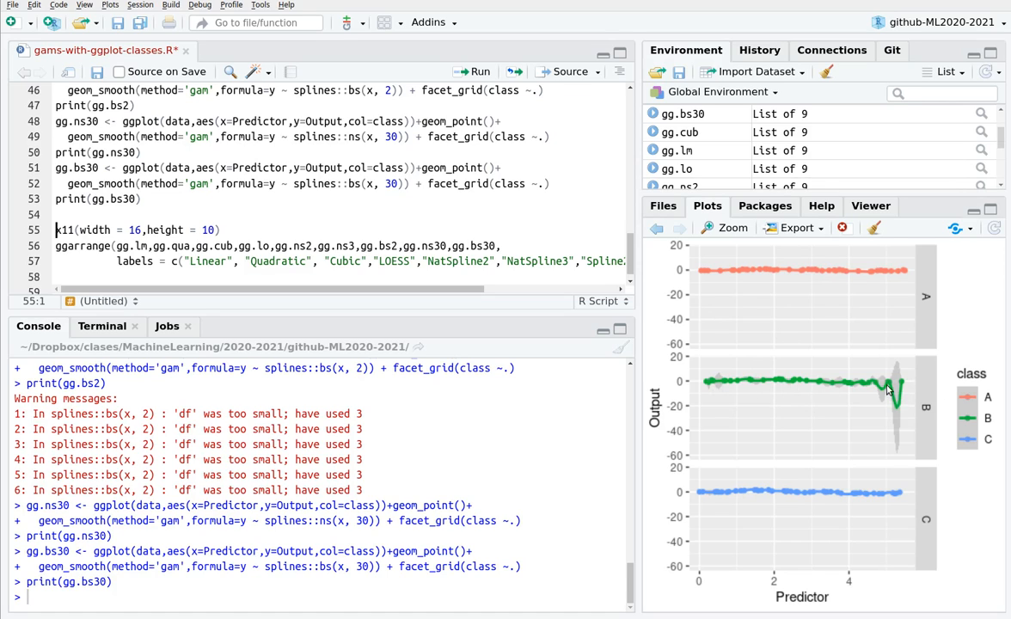
mouse_move(570, 378)
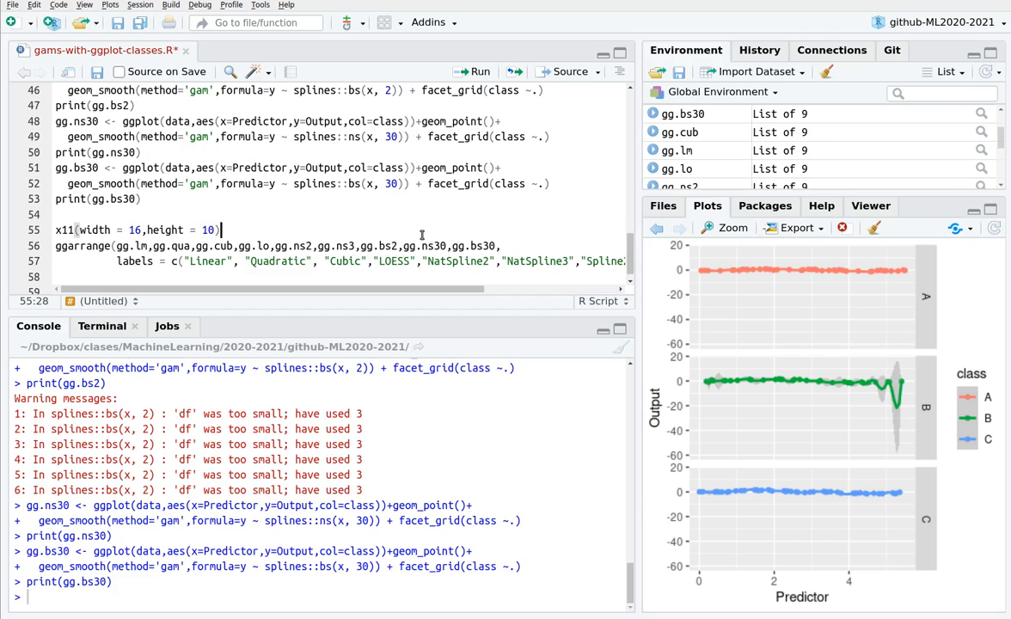
Run x11(width = 16, height = 10) and ggarrange to display the nine labelled smooths in a 3x3 window
key("Return")
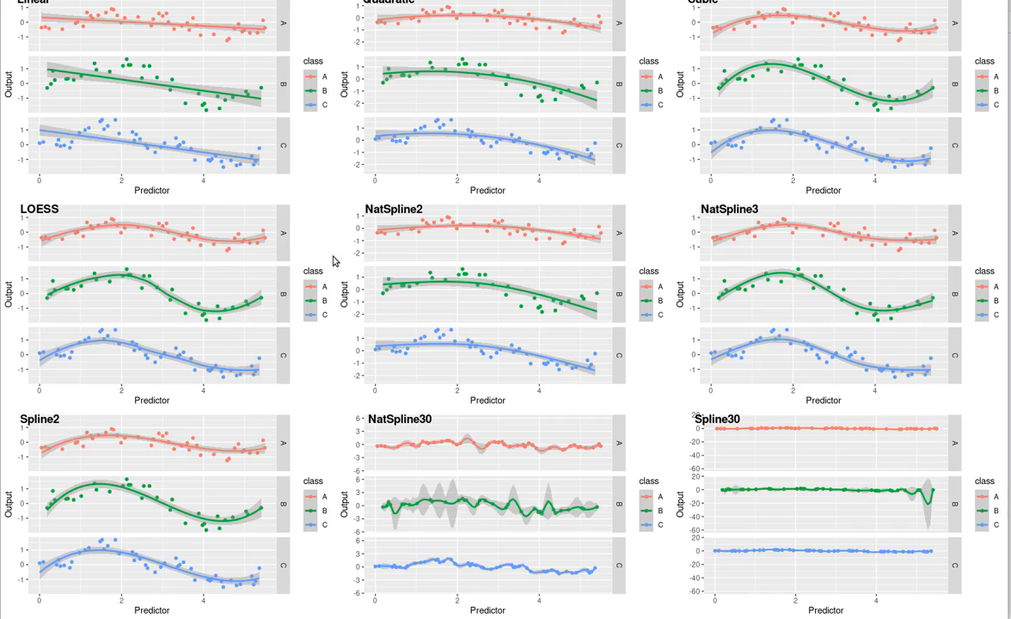
mouse_move(494, 2)
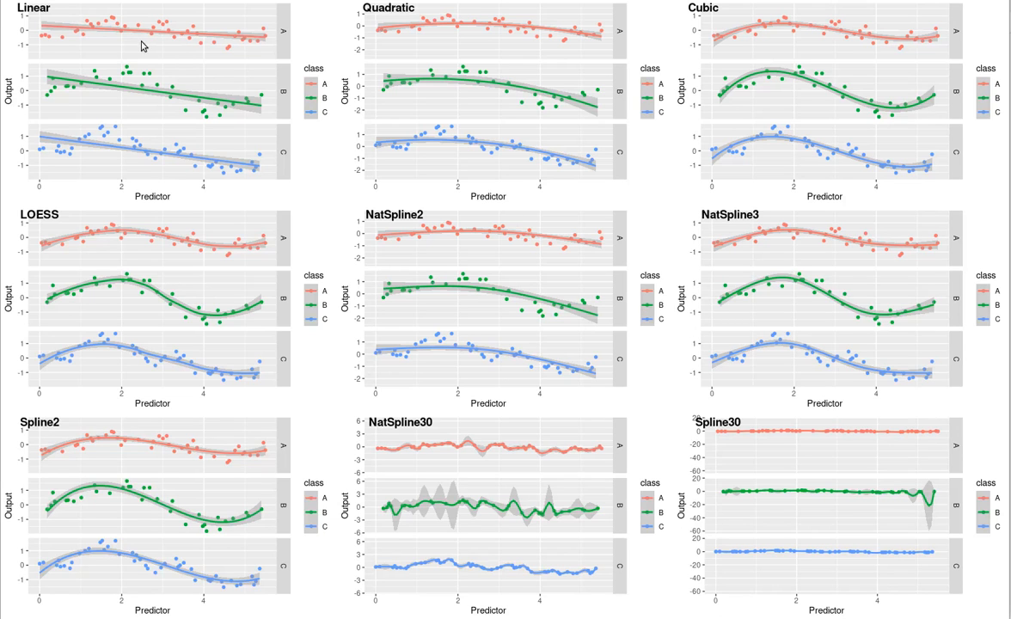
mouse_move(196, 30)
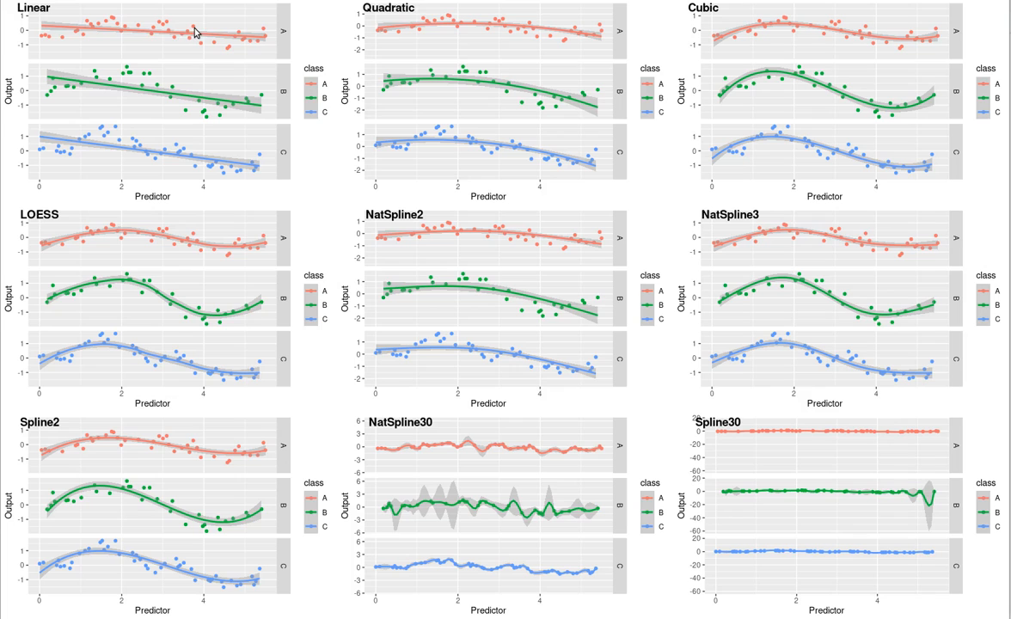
mouse_move(108, 158)
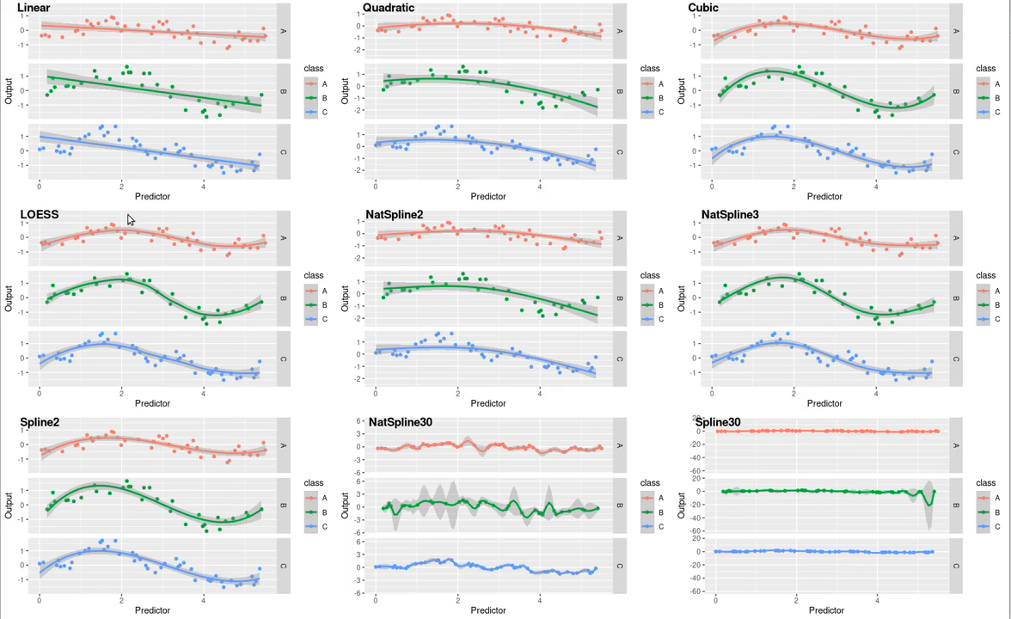
mouse_move(52, 250)
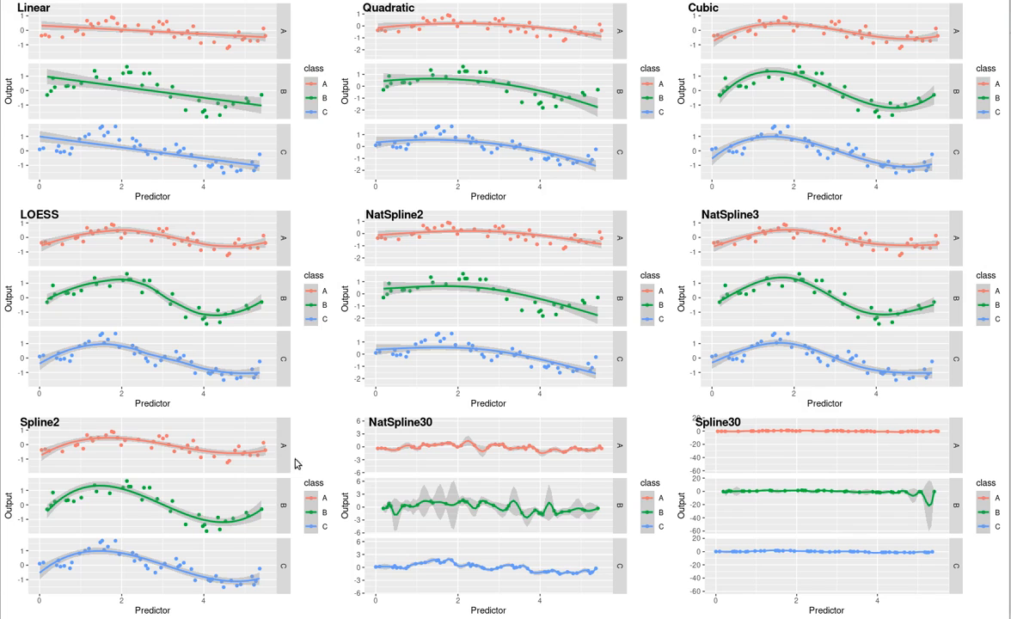
mouse_move(762, 222)
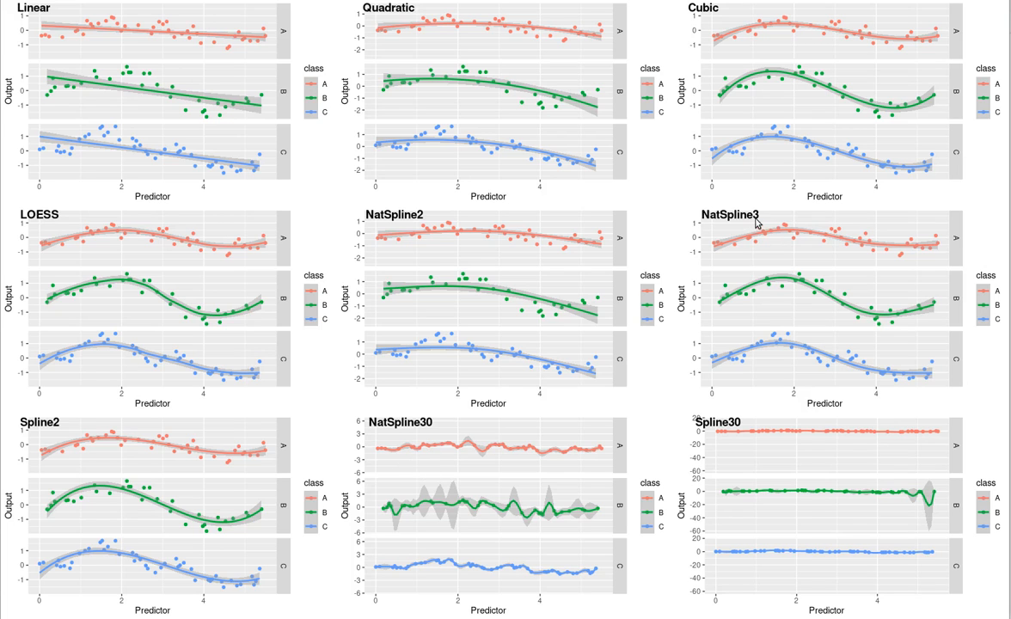
mouse_move(806, 208)
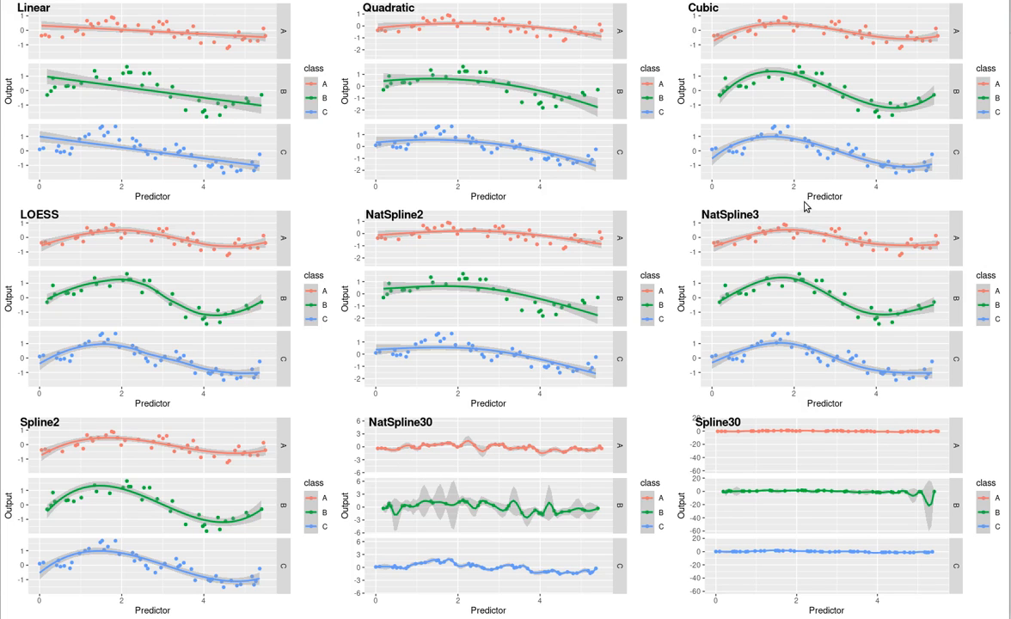
mouse_move(758, 296)
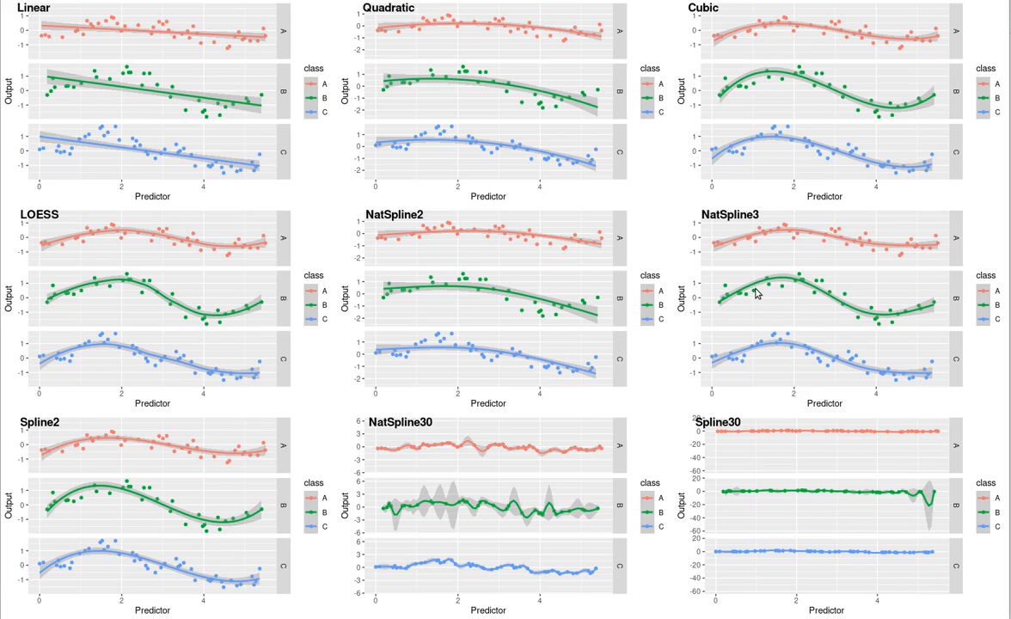
mouse_move(754, 224)
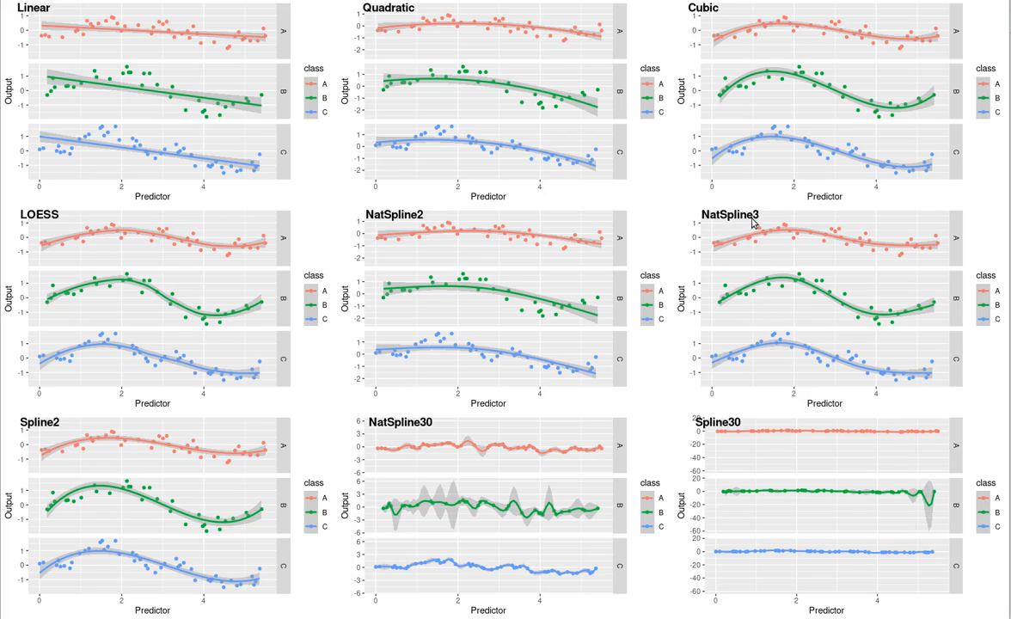
mouse_move(742, 233)
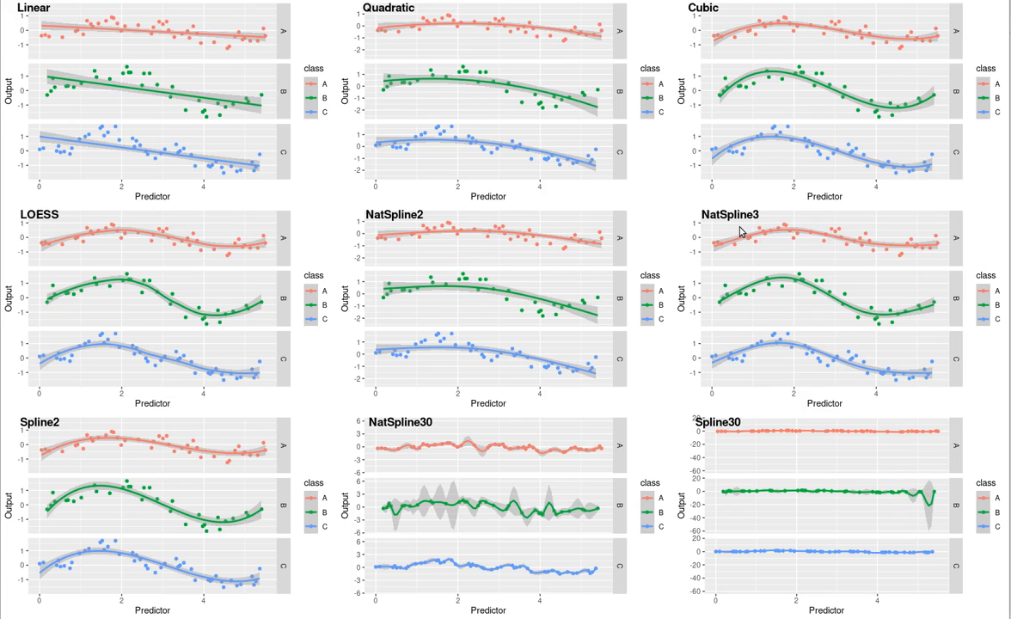
mouse_move(875, 248)
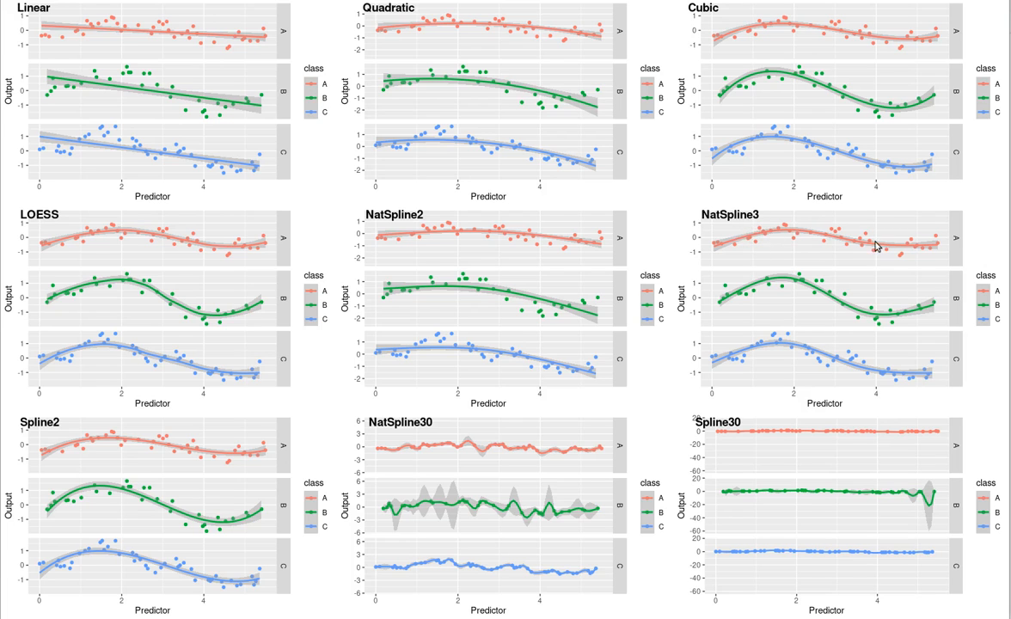
mouse_move(764, 164)
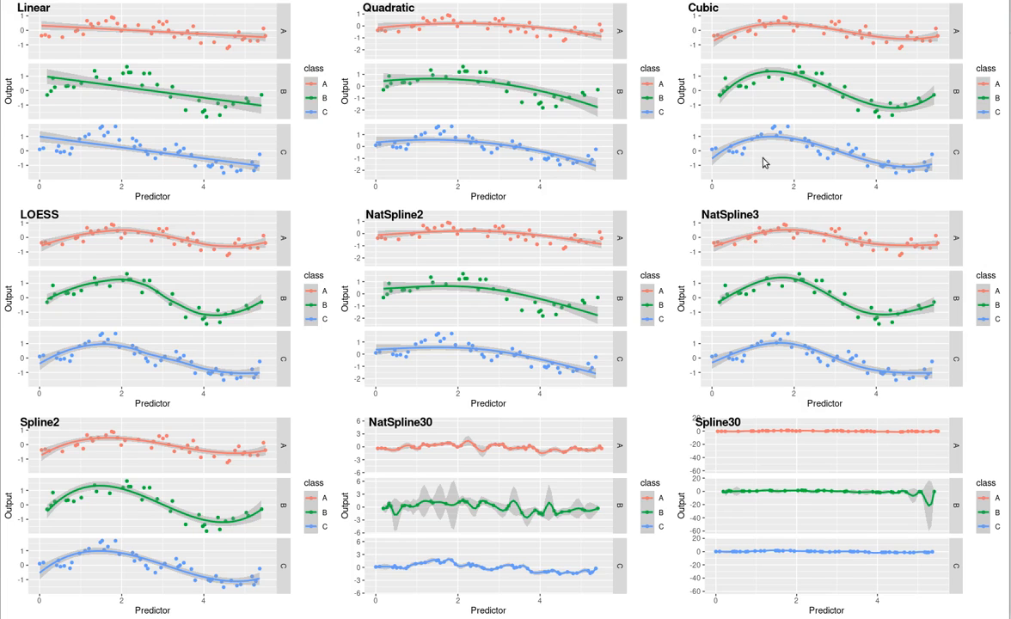
mouse_move(887, 67)
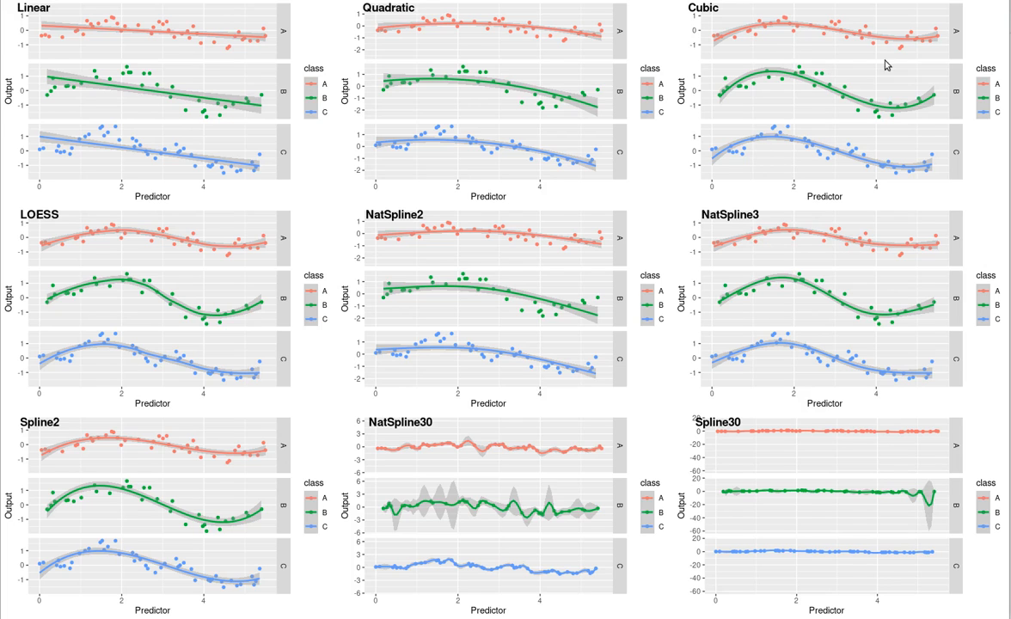
mouse_move(892, 55)
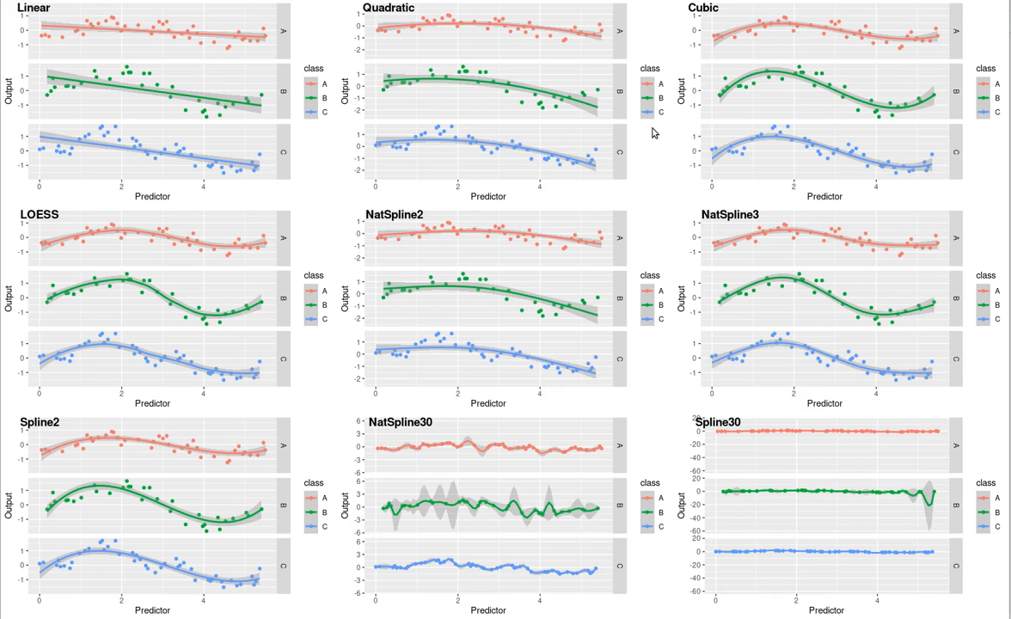
mouse_move(765, 194)
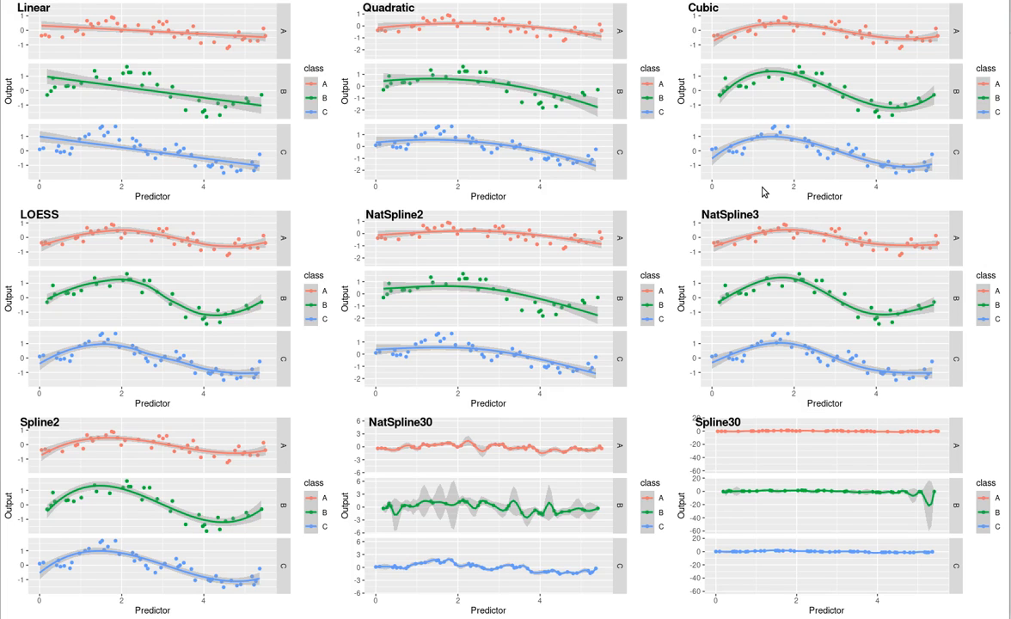